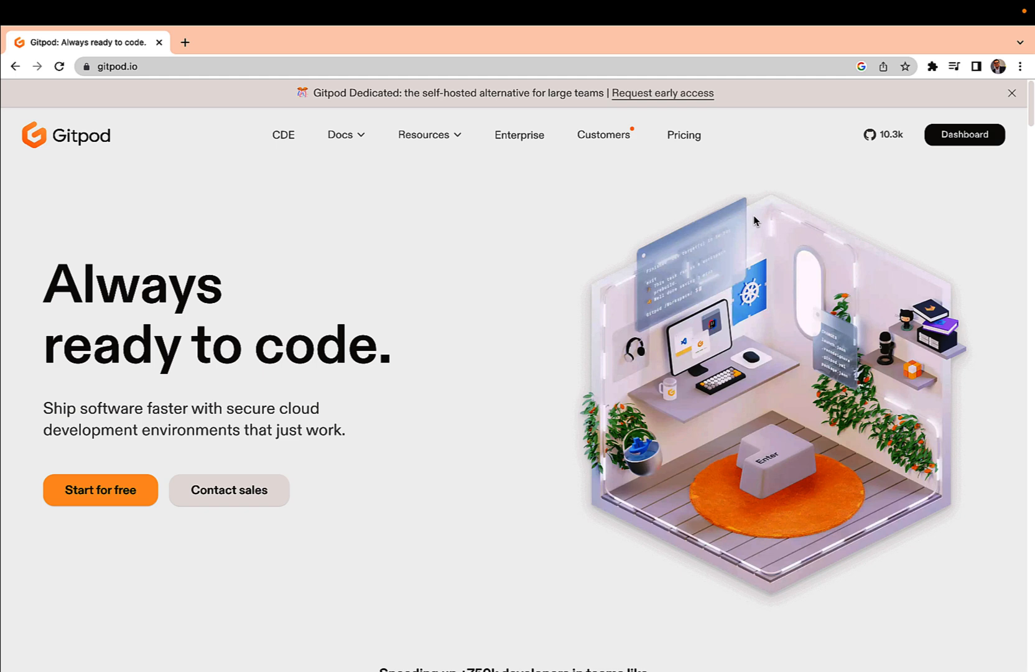
{"action": "mouse_move", "coordinate": [751, 325]}
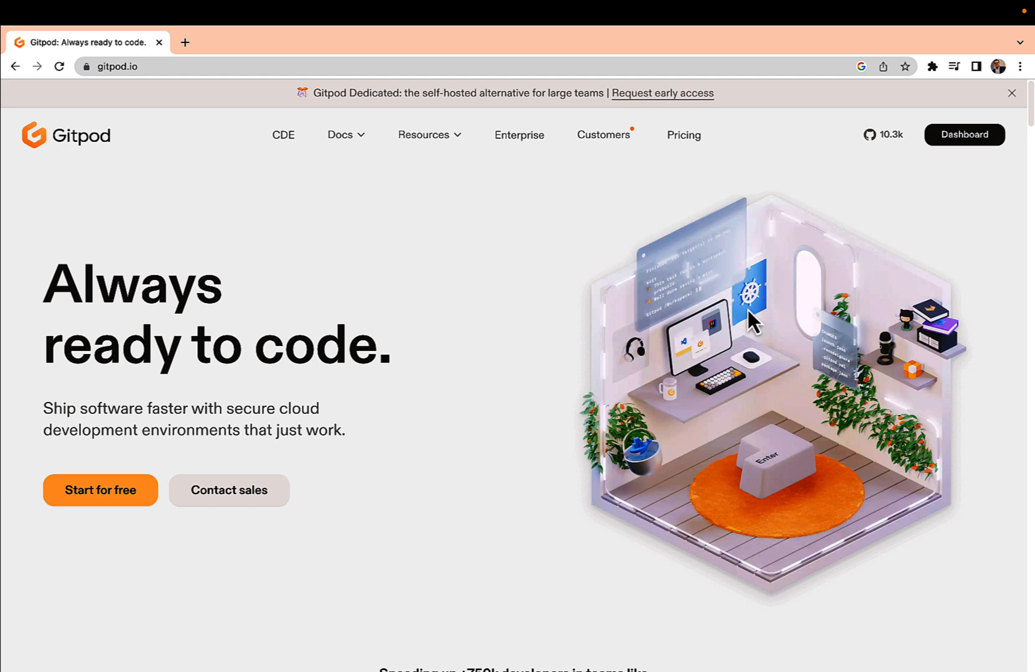
- Open Gitpod's pricing page and highlight the free individual tier's 50-hour allowance
{"action": "left_click", "coordinate": [684, 135]}
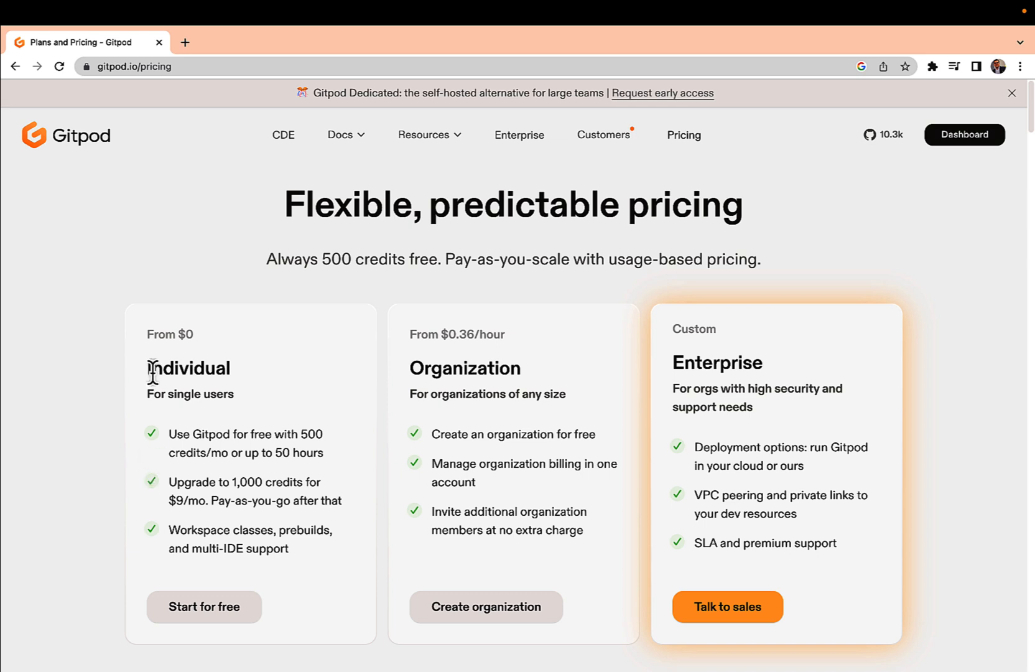
{"action": "left_click_drag", "start_coordinate": [244, 453], "coordinate": [322, 453]}
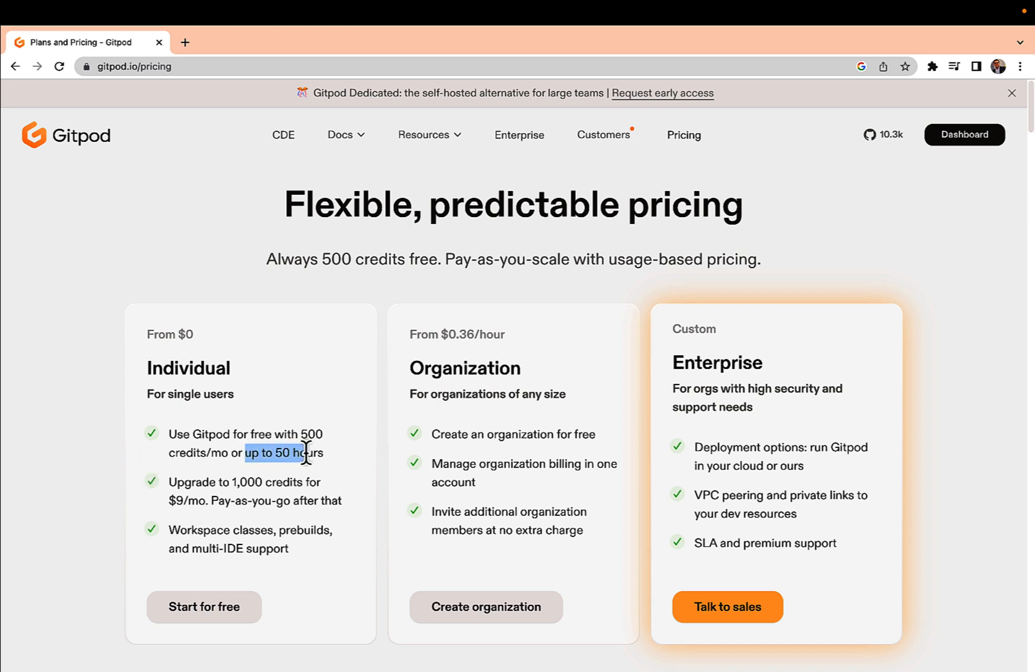
{"action": "scroll", "scroll_direction": "down", "scroll_amount": 3}
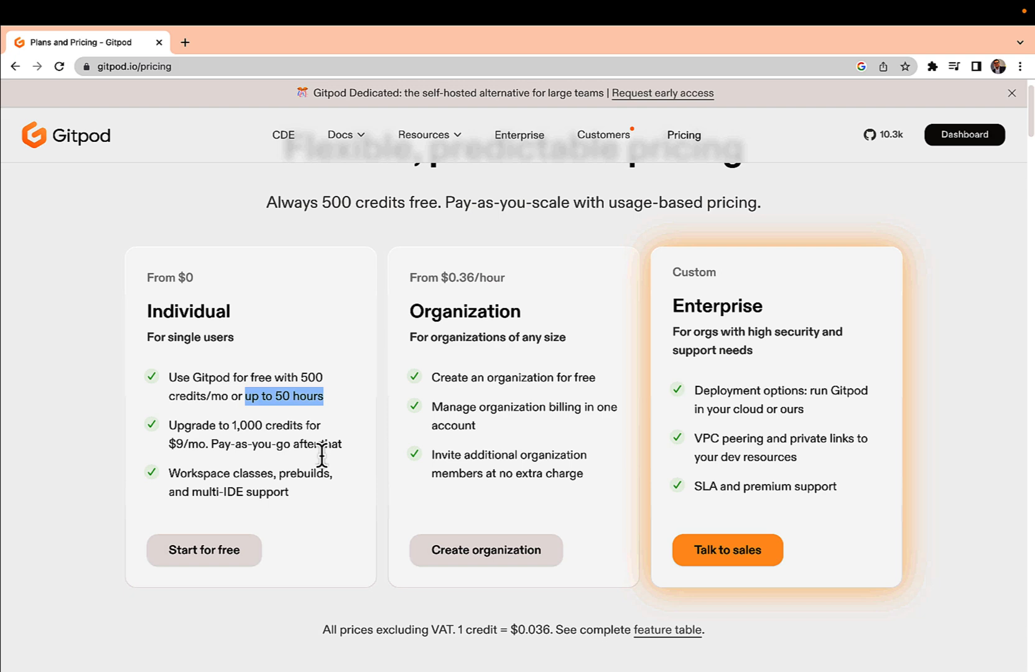
{"action": "scroll", "scroll_direction": "down", "scroll_amount": 3}
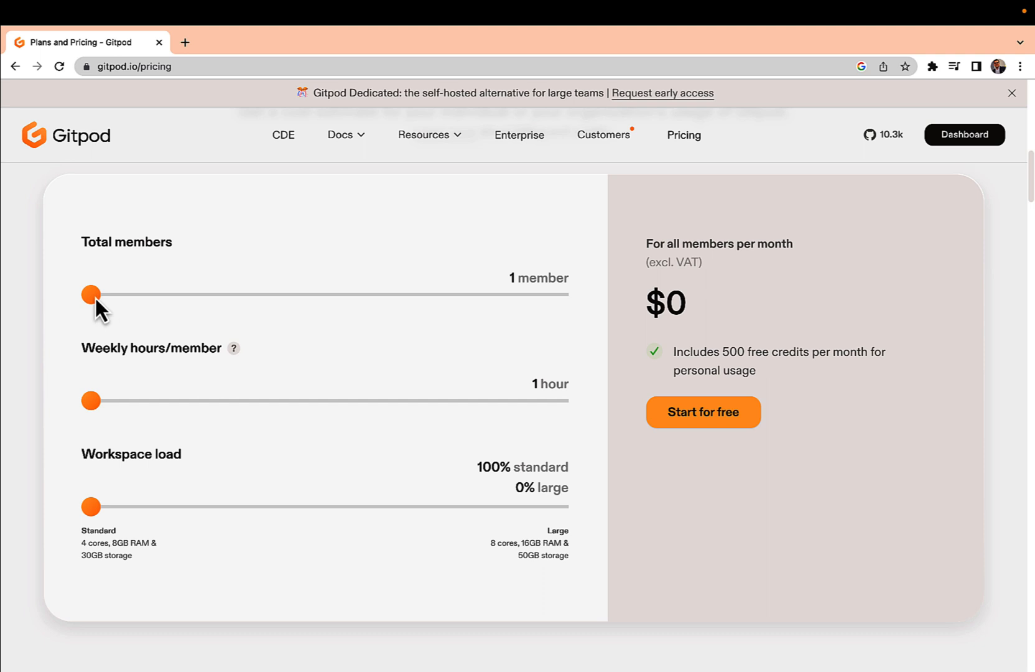
{"action": "mouse_move", "coordinate": [89, 408]}
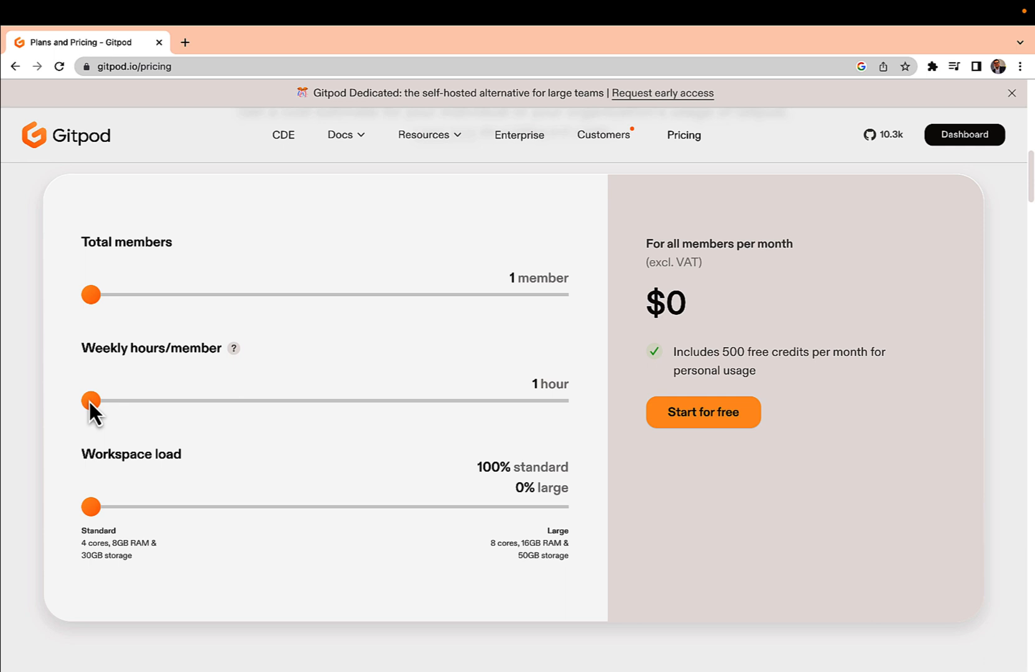
{"action": "left_click_drag", "start_coordinate": [90, 400], "coordinate": [107, 401]}
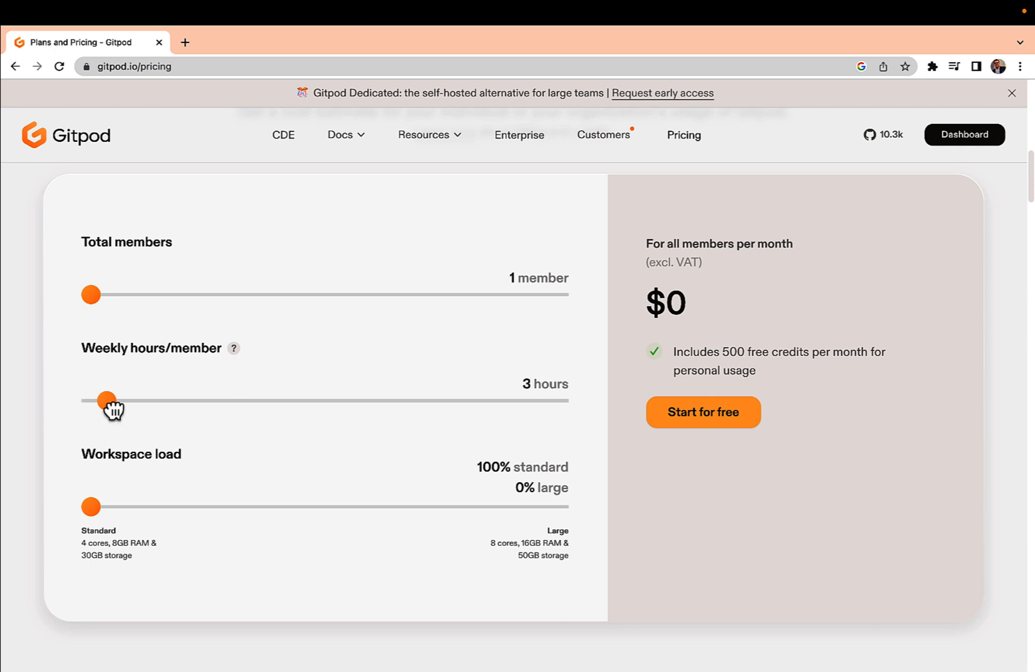
{"action": "left_click_drag", "start_coordinate": [107, 400], "coordinate": [178, 400]}
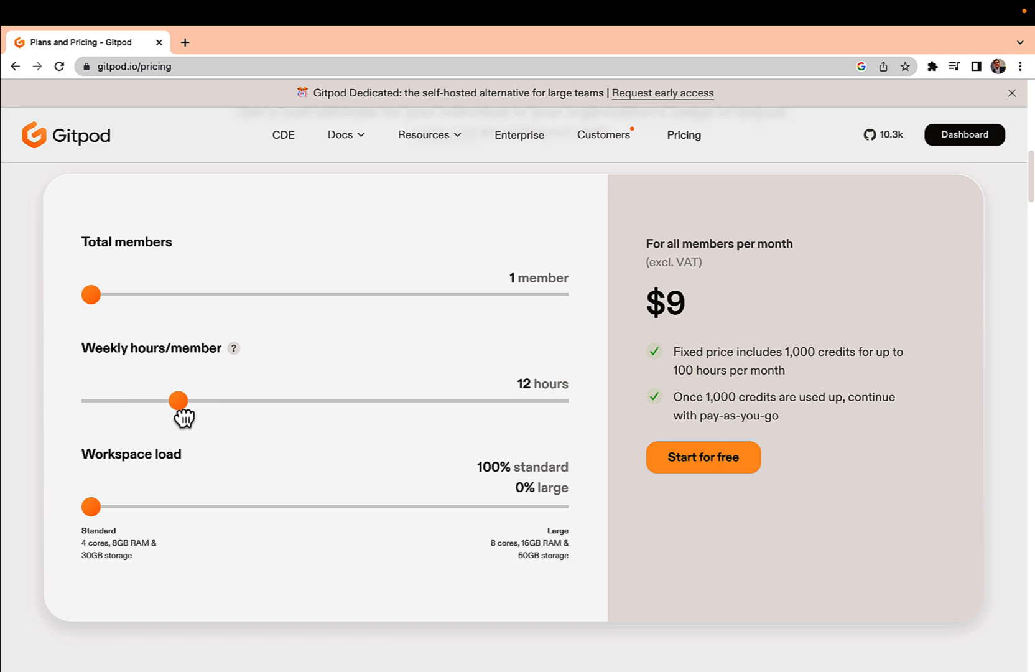
{"action": "left_click_drag", "start_coordinate": [179, 401], "coordinate": [170, 400]}
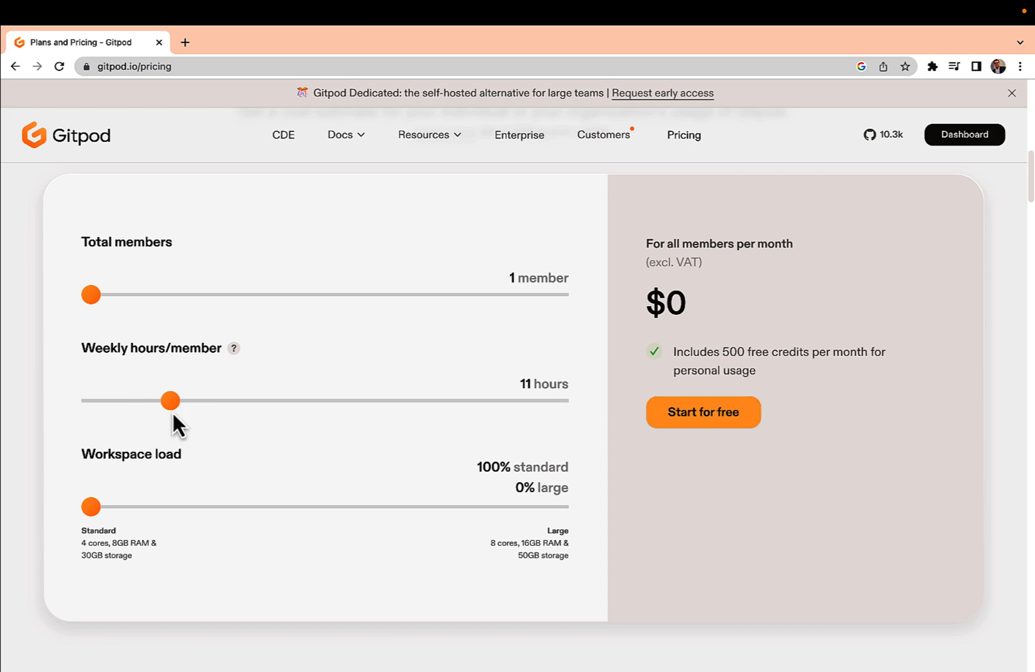
{"action": "mouse_move", "coordinate": [90, 580]}
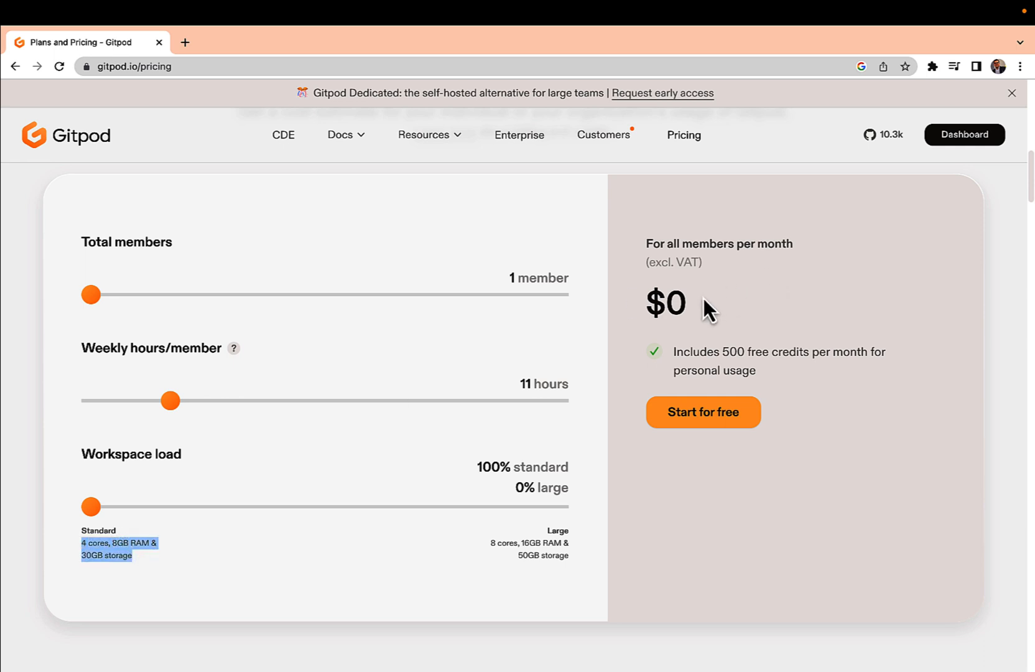
{"action": "double_click", "coordinate": [677, 304]}
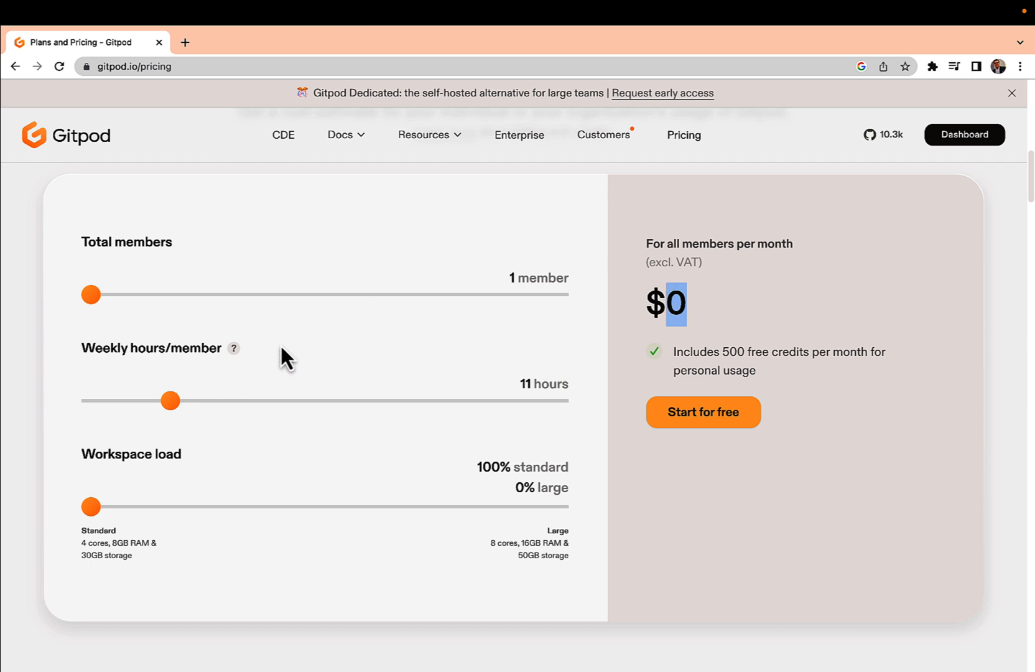
{"action": "mouse_move", "coordinate": [176, 406]}
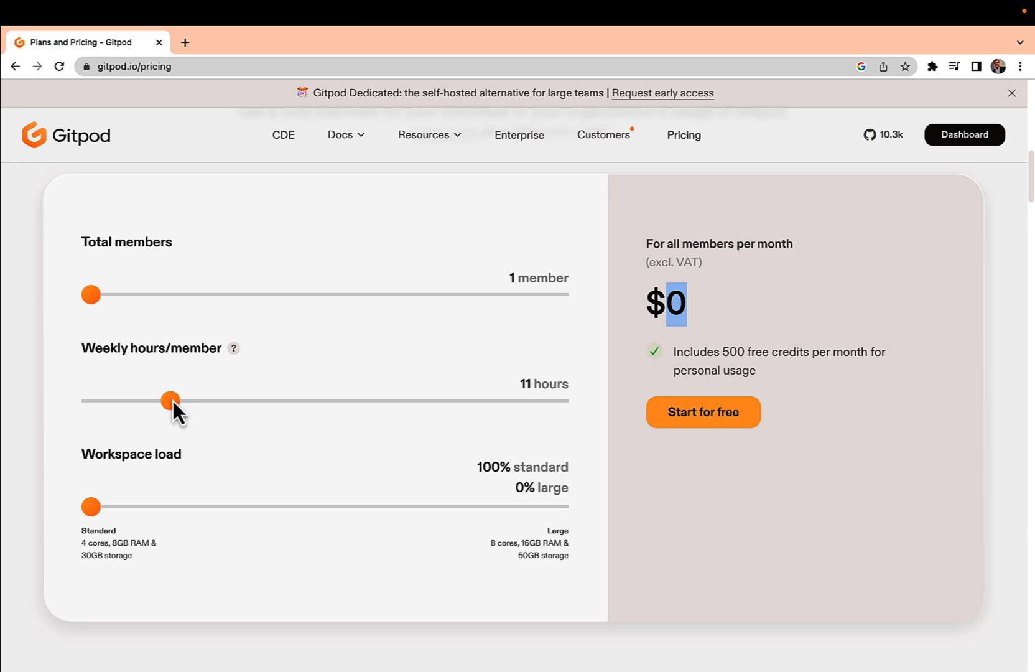
{"action": "left_click_drag", "start_coordinate": [170, 400], "coordinate": [178, 400]}
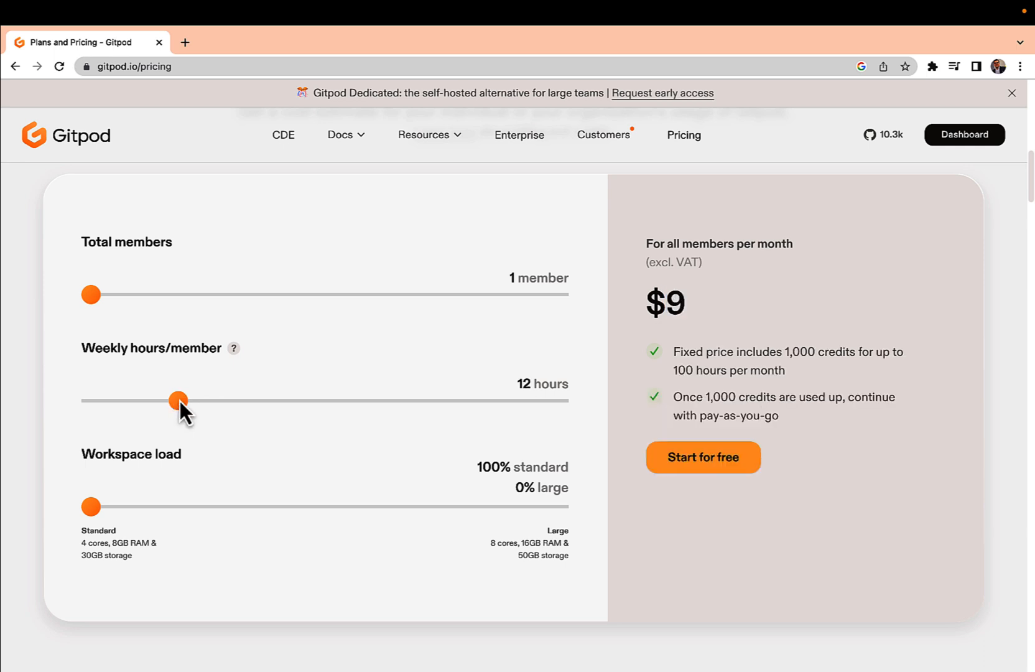
{"action": "mouse_move", "coordinate": [292, 423]}
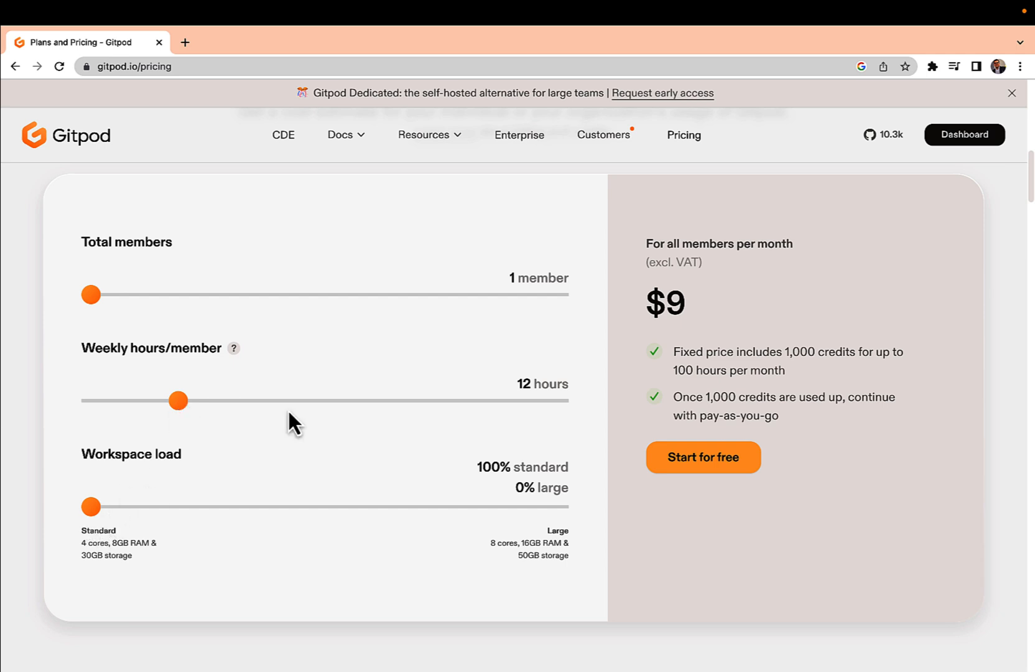
{"action": "mouse_move", "coordinate": [197, 412]}
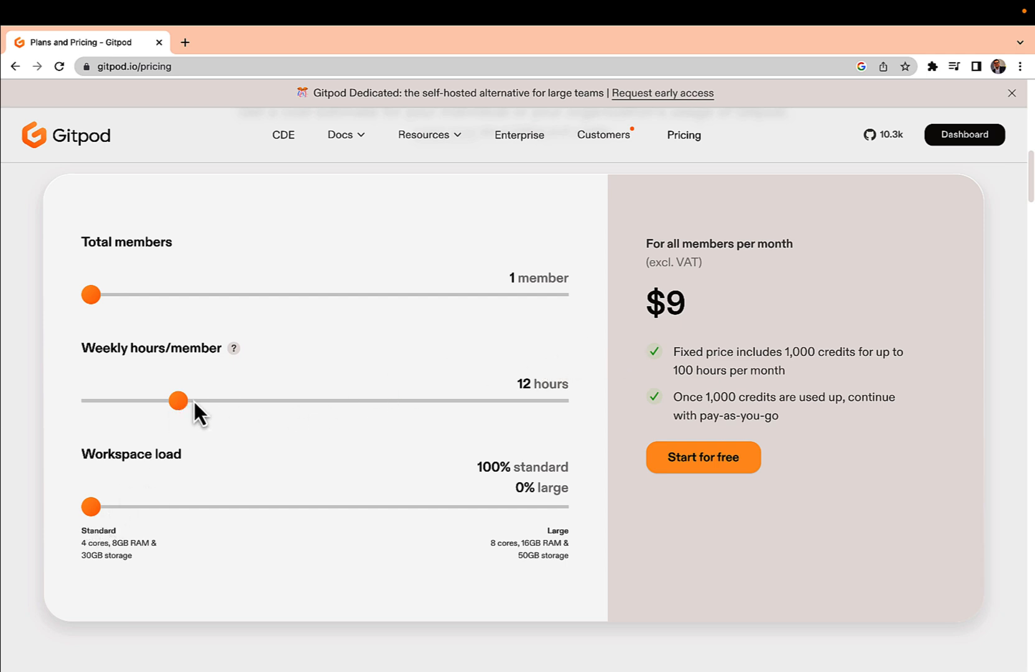
{"action": "left_click_drag", "start_coordinate": [178, 400], "coordinate": [170, 400]}
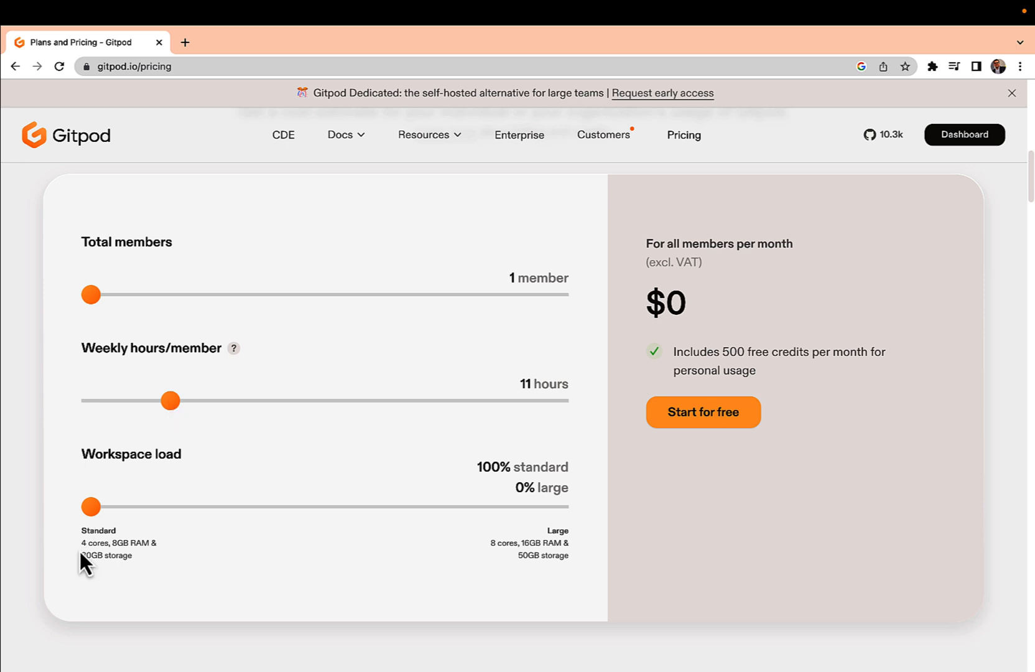
{"action": "mouse_move", "coordinate": [92, 508]}
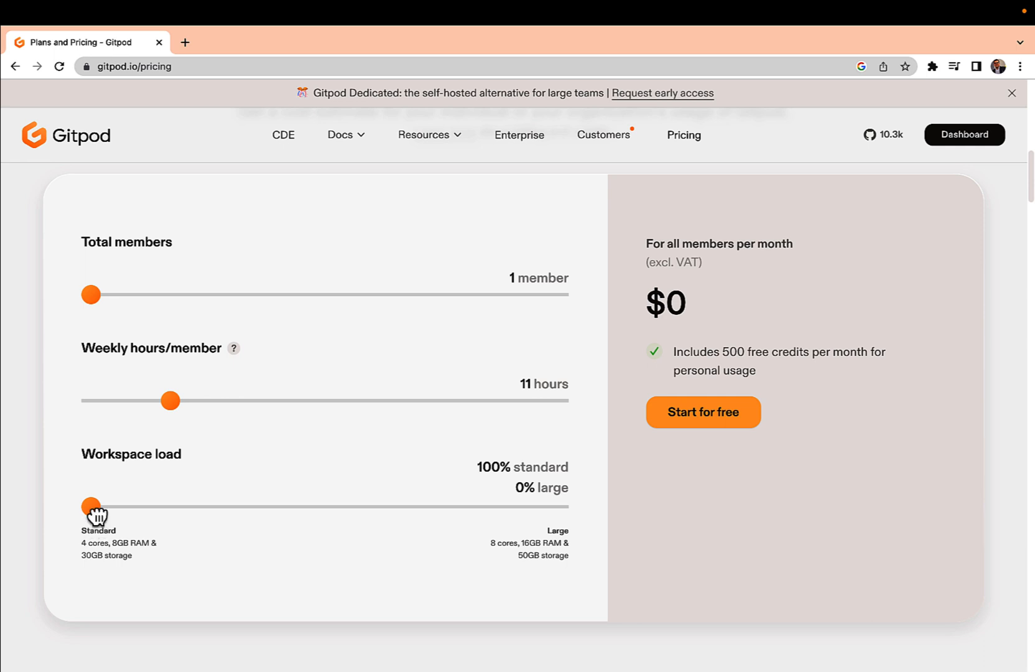
{"action": "left_click_drag", "start_coordinate": [91, 506], "coordinate": [138, 506]}
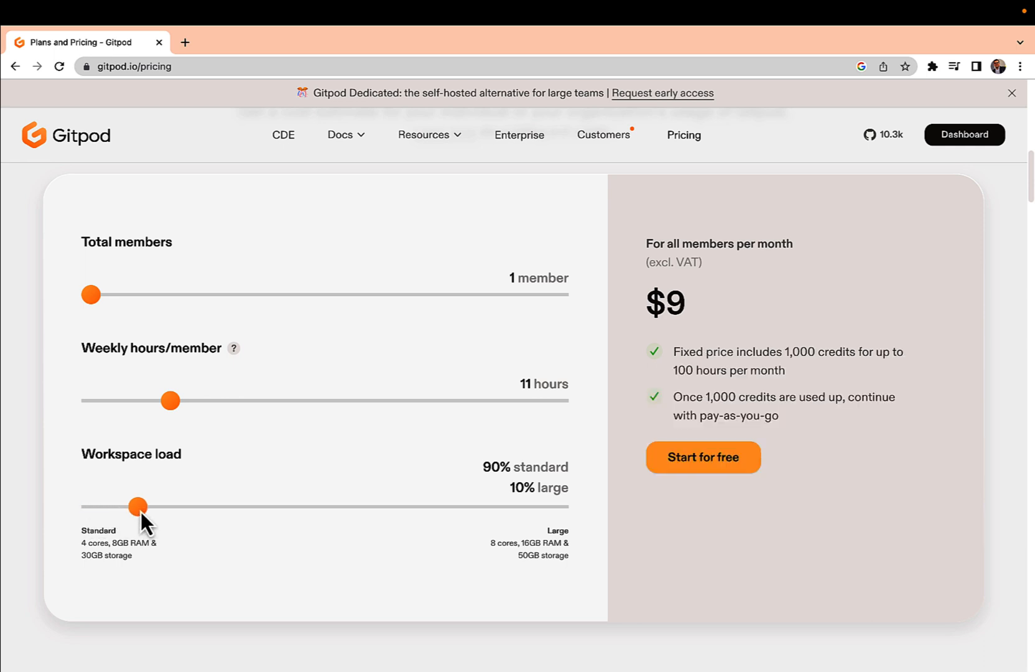
{"action": "left_click_drag", "start_coordinate": [138, 507], "coordinate": [90, 507]}
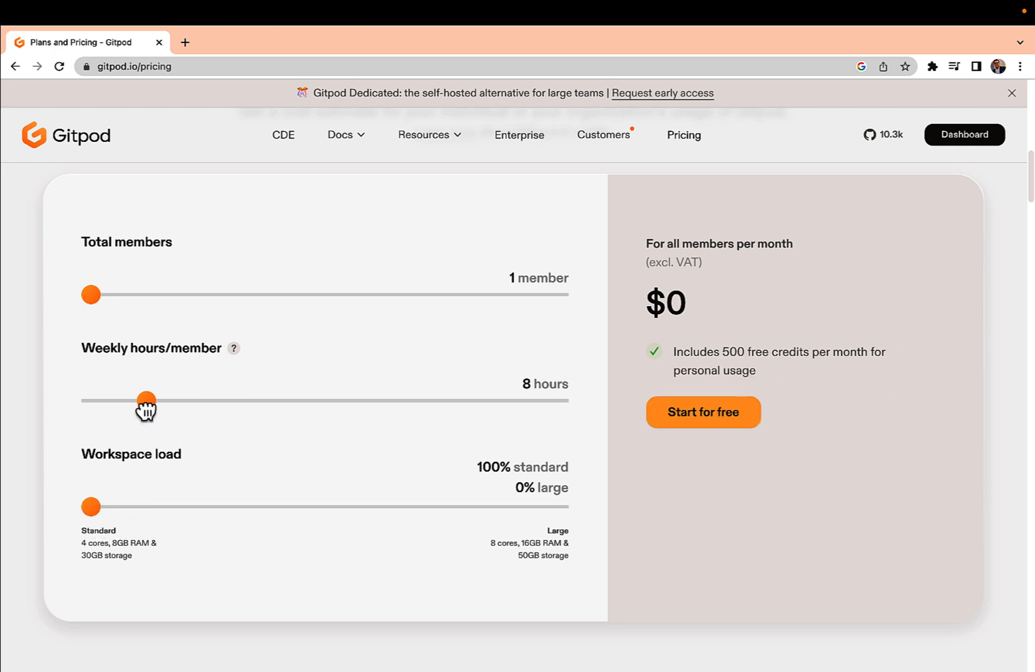
{"action": "left_click_drag", "start_coordinate": [146, 400], "coordinate": [91, 400]}
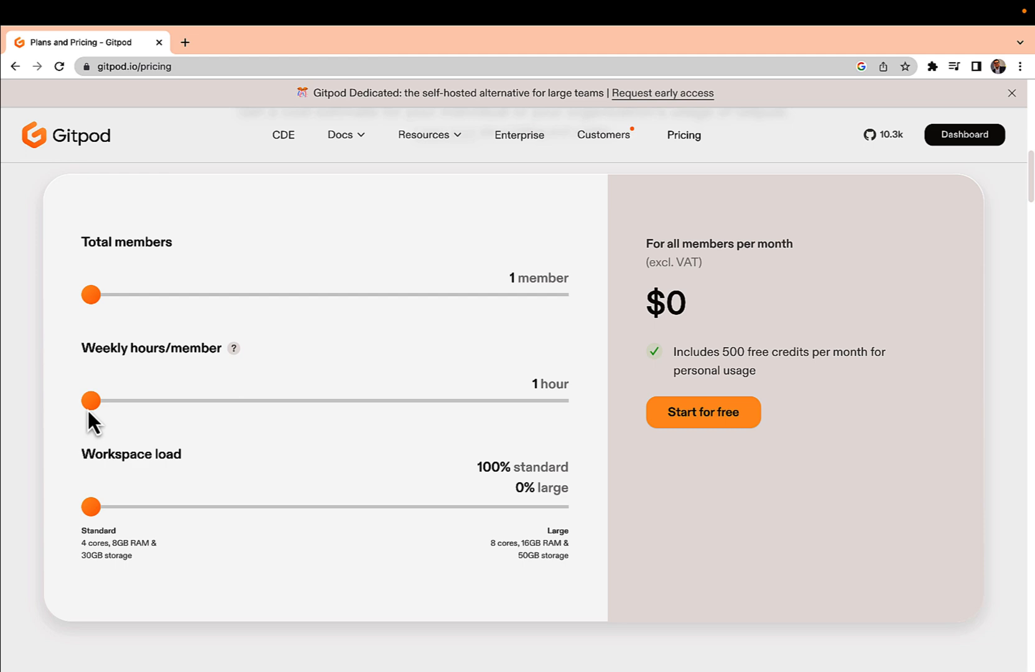
{"action": "scroll", "scroll_direction": "down", "scroll_amount": 3}
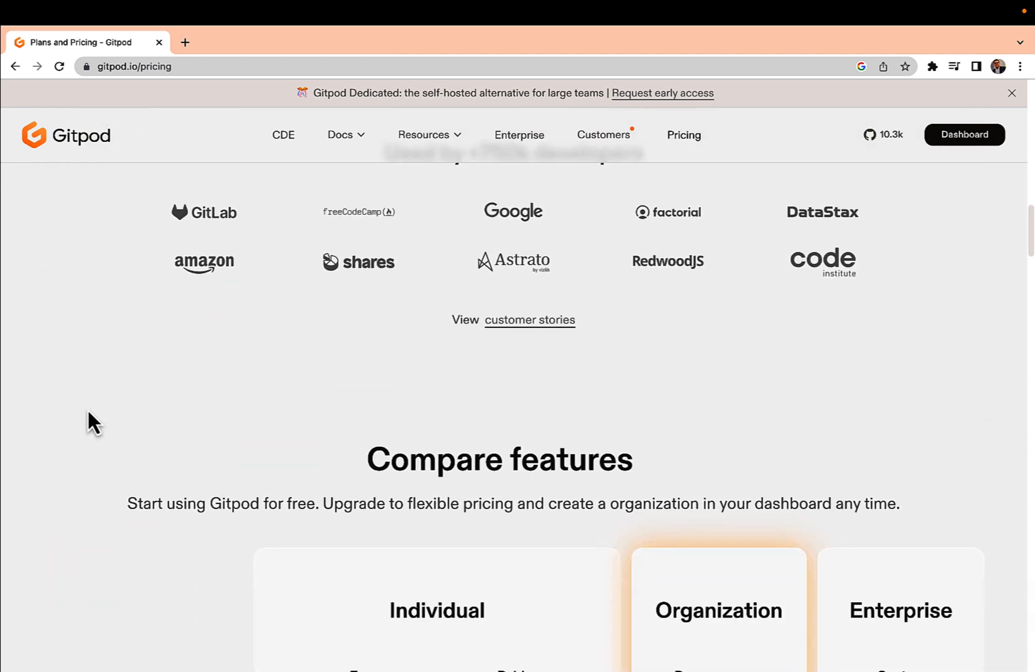
{"action": "scroll", "scroll_direction": "down", "scroll_amount": 3}
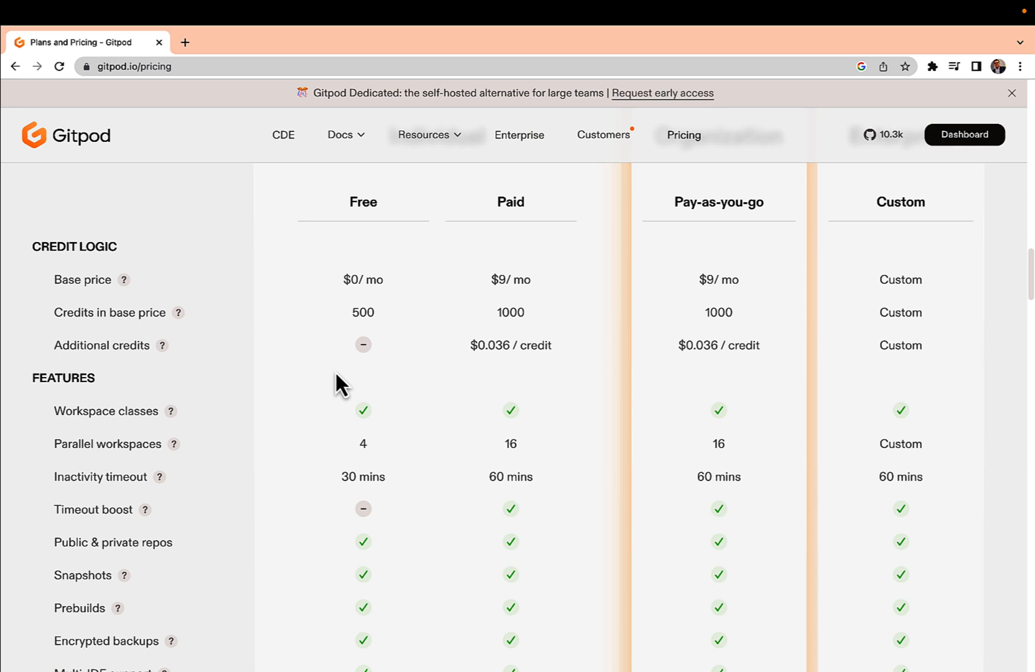
{"action": "scroll", "scroll_direction": "down", "scroll_amount": 3}
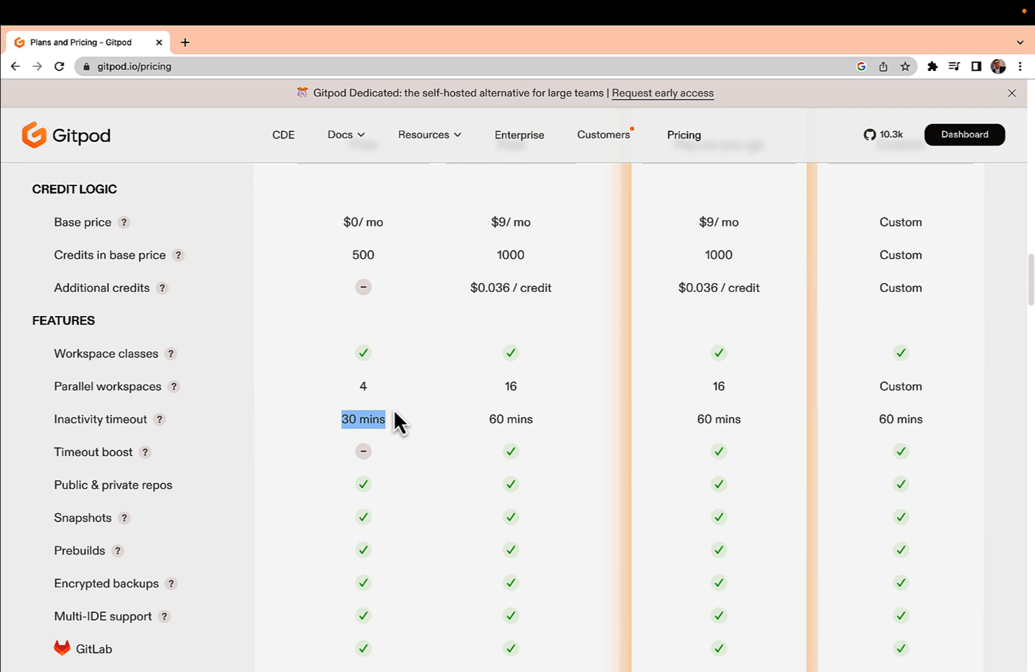
{"action": "mouse_move", "coordinate": [439, 327]}
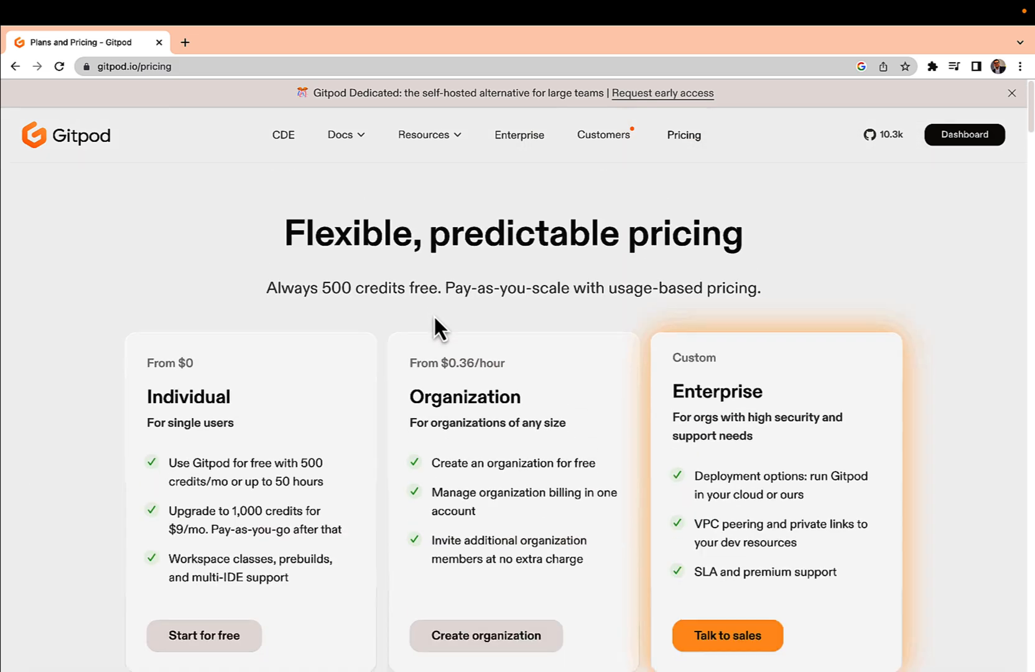
{"action": "left_click", "coordinate": [965, 134]}
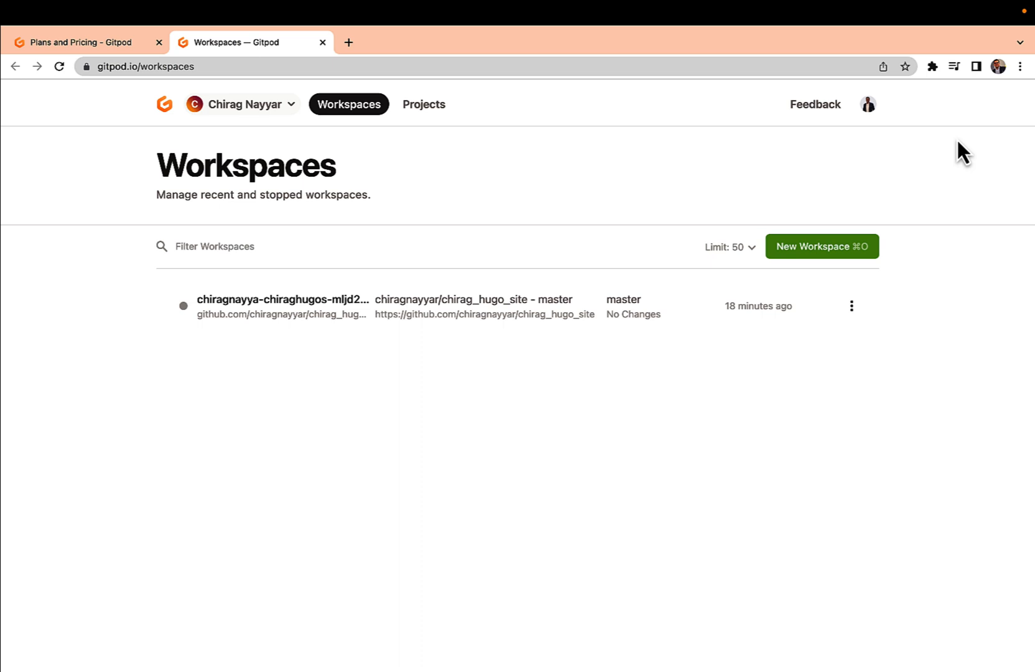
{"action": "mouse_move", "coordinate": [792, 202]}
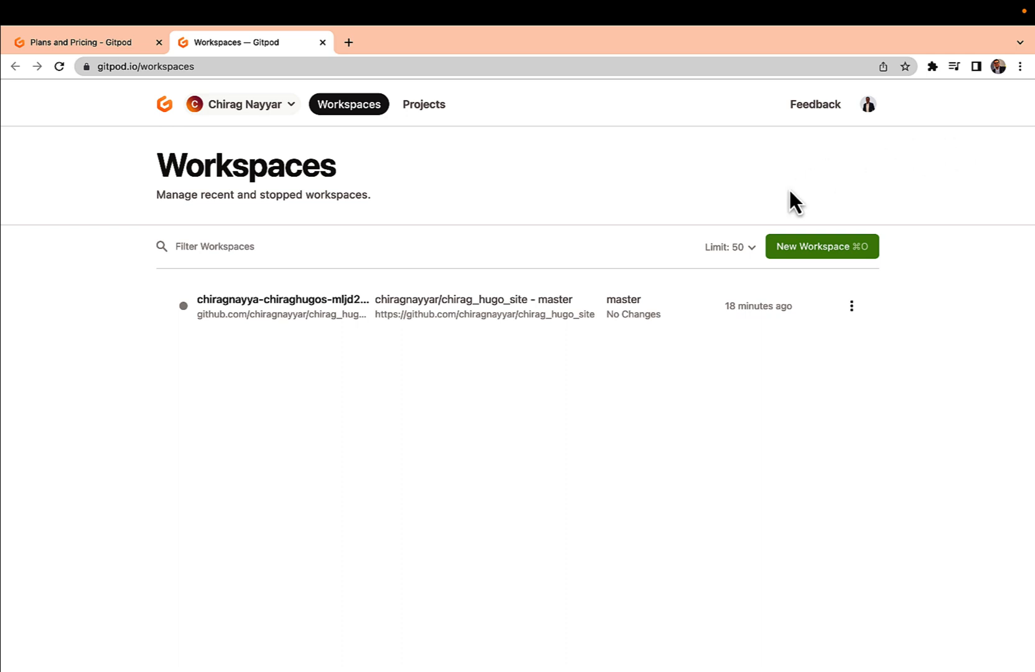
{"action": "mouse_move", "coordinate": [518, 342]}
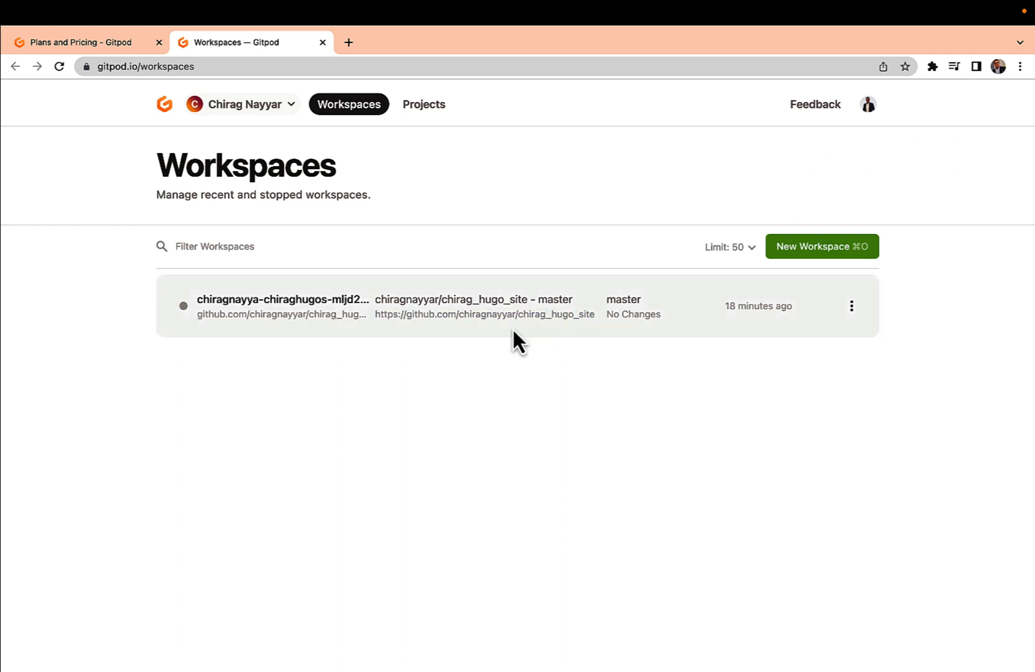
{"action": "mouse_move", "coordinate": [199, 340]}
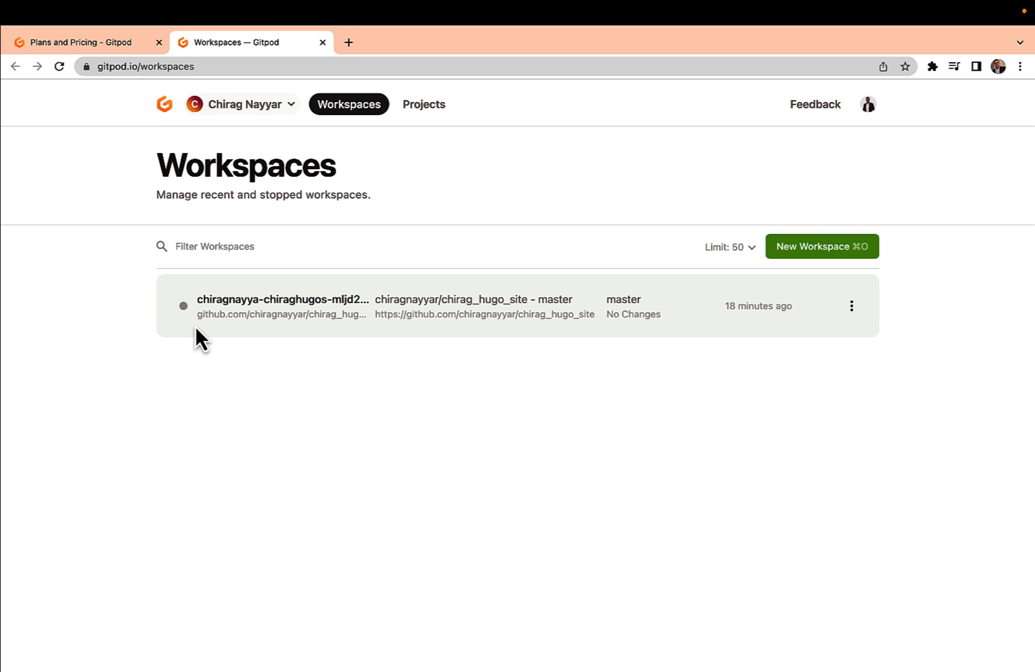
{"action": "mouse_move", "coordinate": [183, 307]}
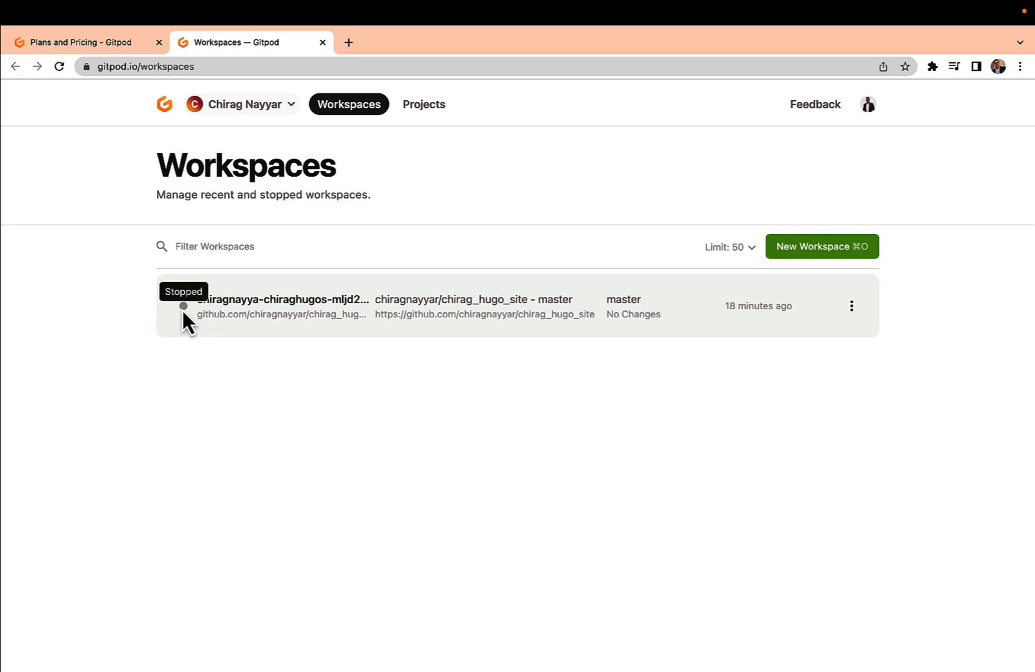
- Reopen the stopped chirag_hugo_site workspace from its actions menu
{"action": "left_click", "coordinate": [851, 306]}
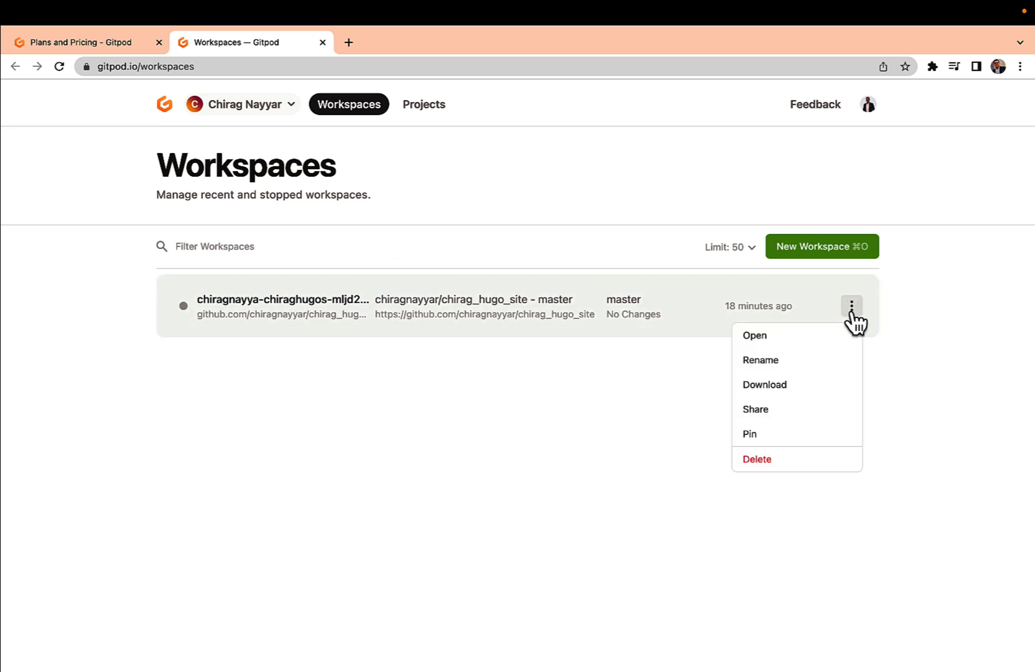
{"action": "left_click", "coordinate": [755, 335]}
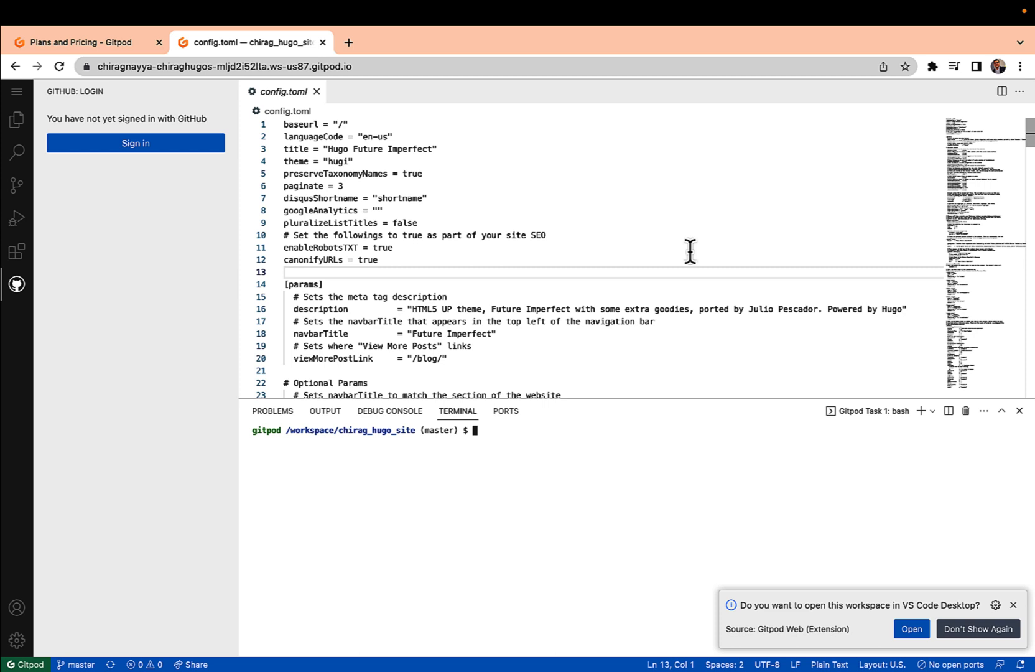
{"action": "mouse_move", "coordinate": [381, 75]}
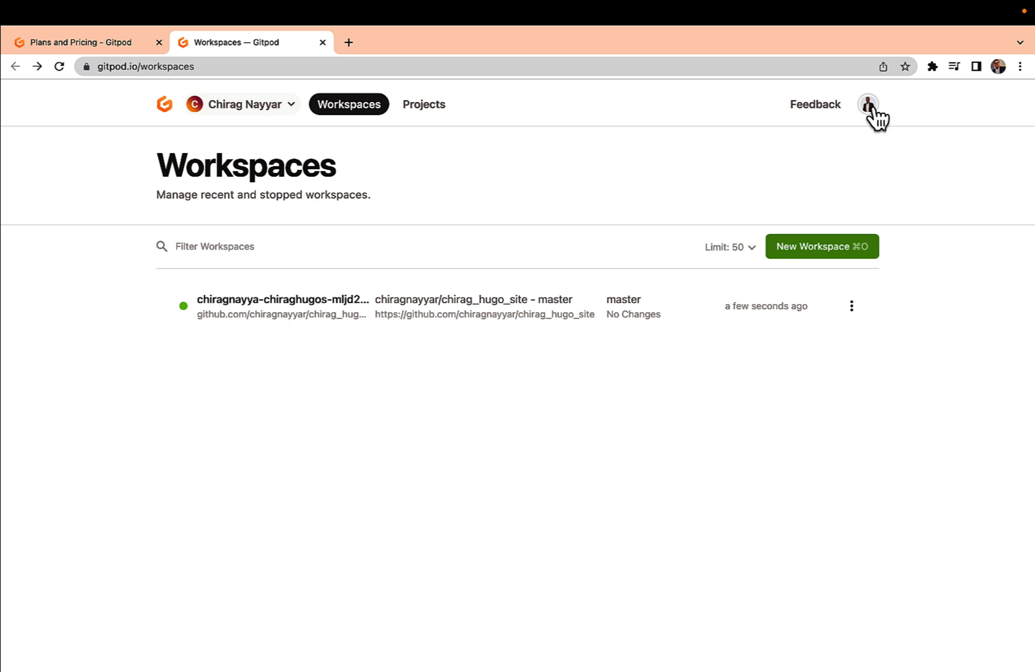
- Open User Settings > Billing and pick out the 496.83 of 500 credit balance on the Free plan
{"action": "left_click", "coordinate": [867, 103]}
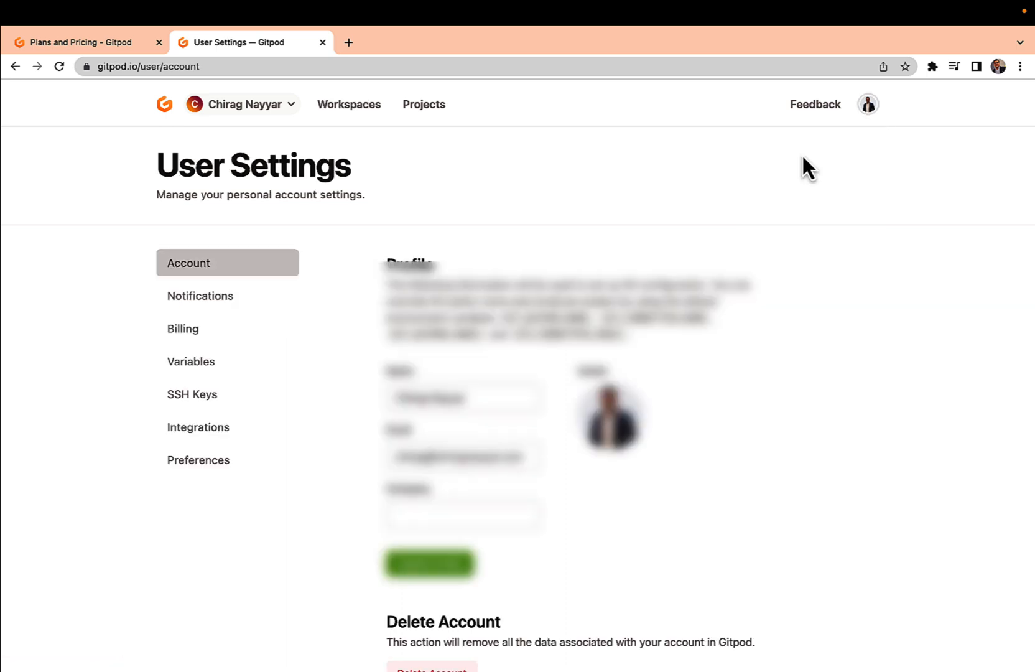
{"action": "mouse_move", "coordinate": [207, 362]}
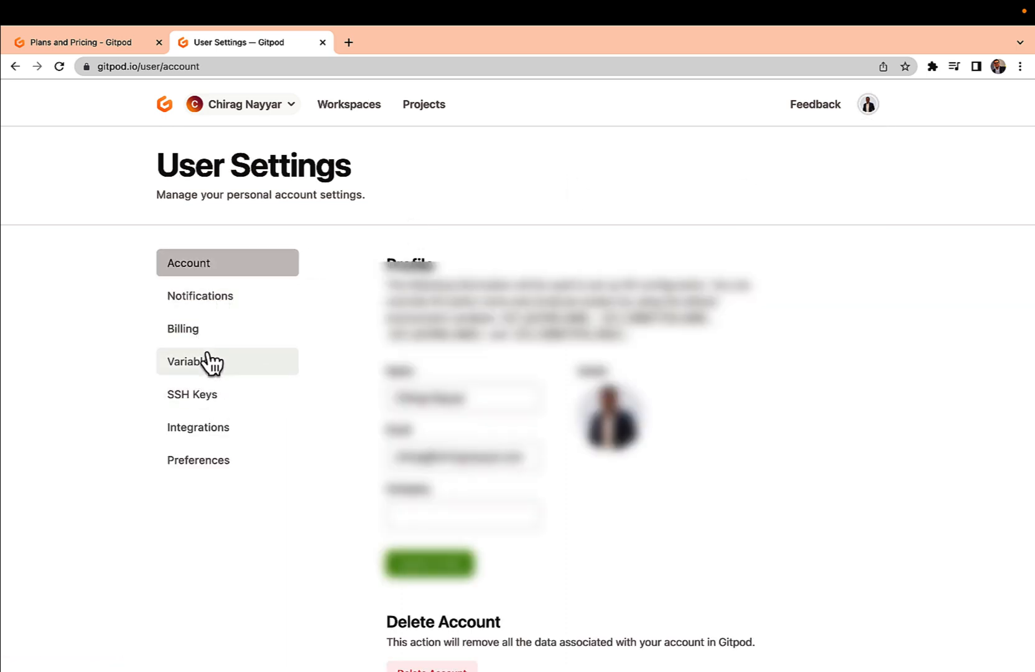
{"action": "left_click", "coordinate": [183, 328]}
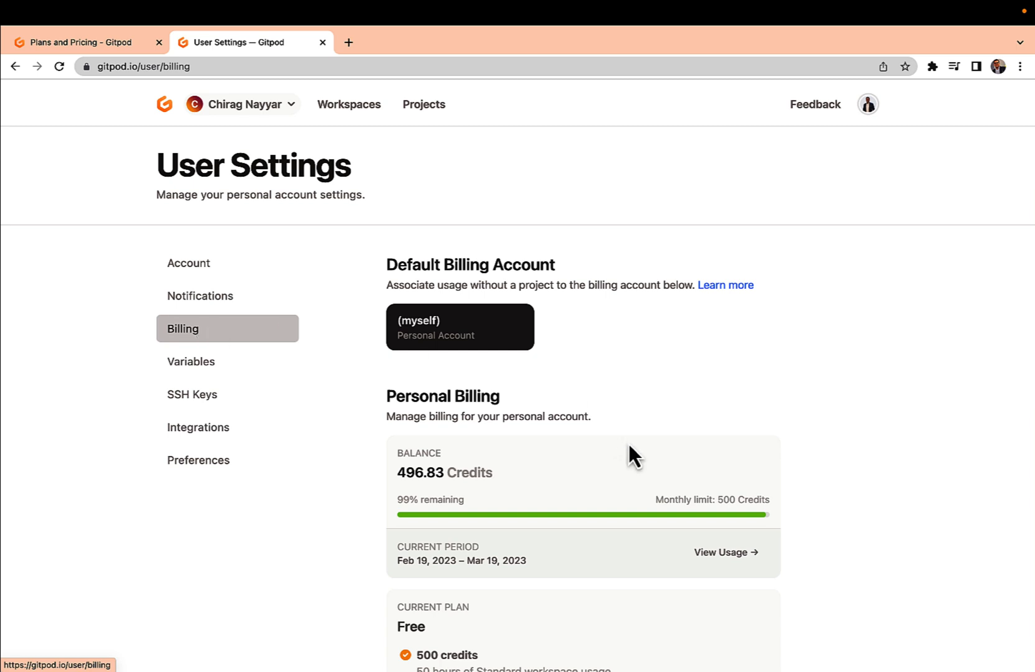
{"action": "scroll", "scroll_direction": "down", "scroll_amount": 3}
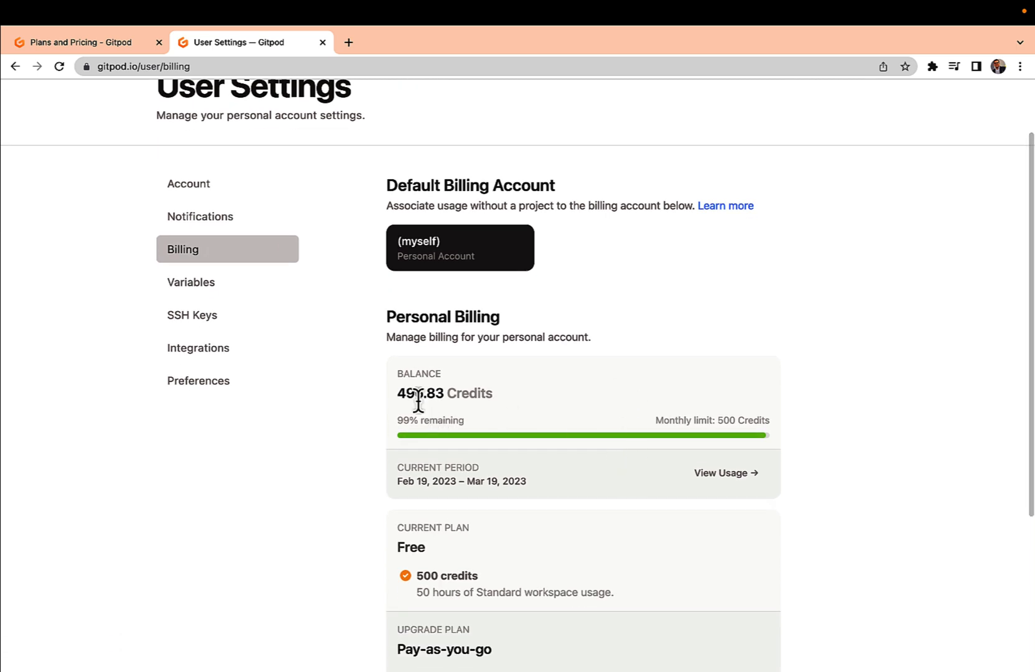
{"action": "double_click", "coordinate": [416, 393]}
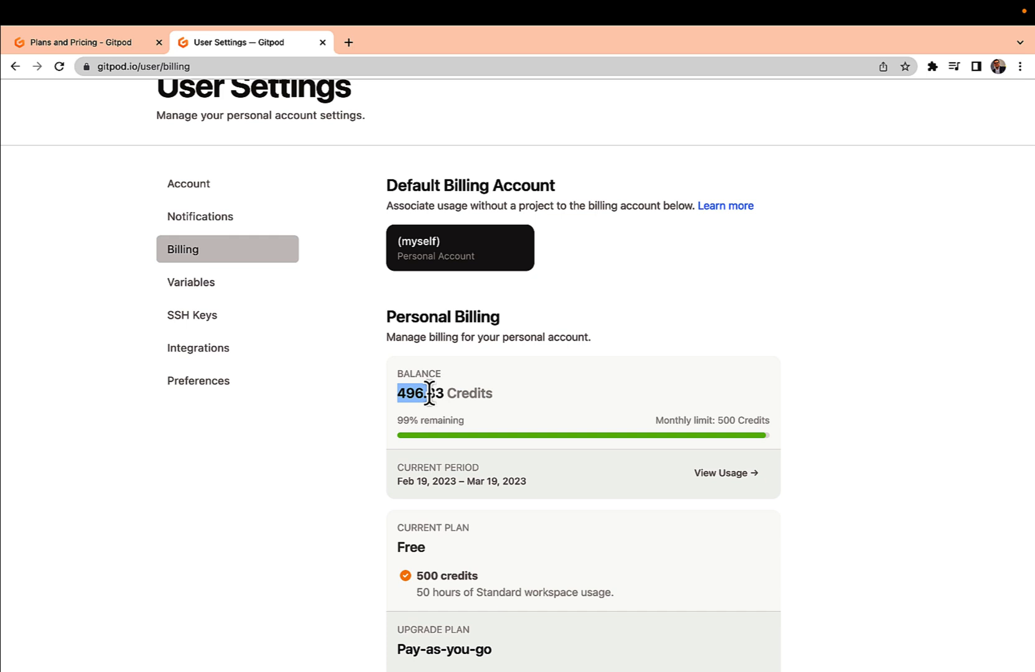
{"action": "scroll", "scroll_direction": "down", "scroll_amount": 3}
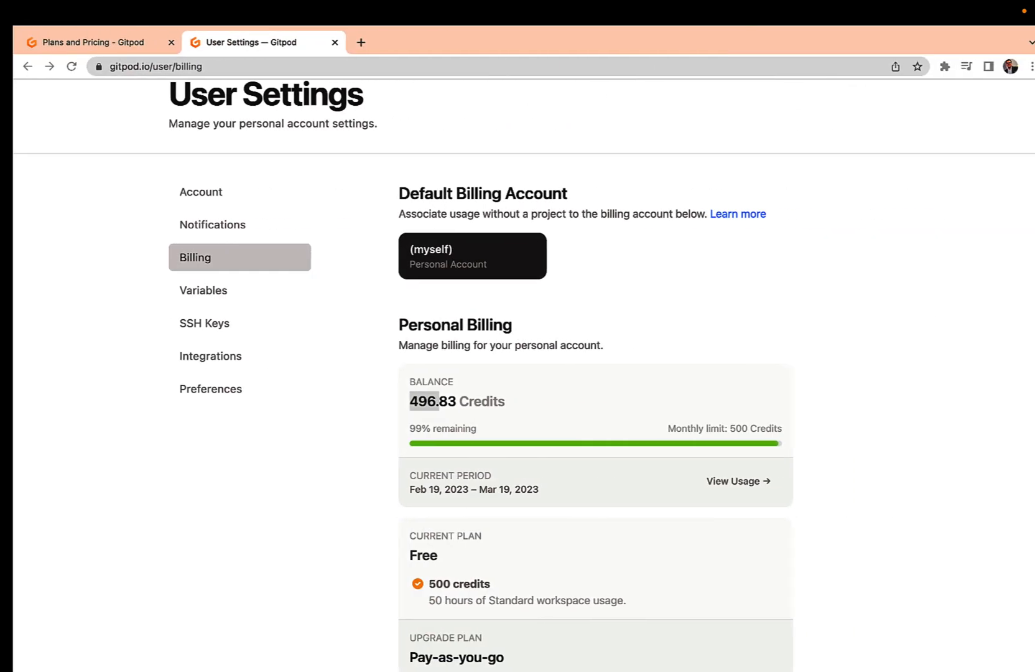
- Search Google for 'github codespaces' and open the github.com/features/codespaces result
{"action": "type", "text": "github codespaces"}
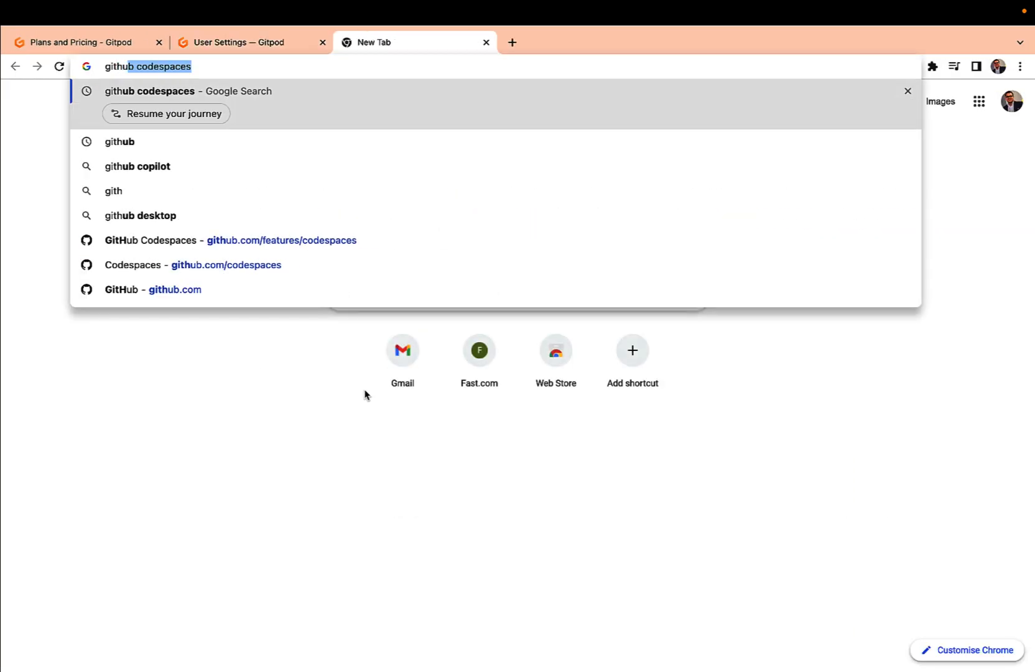
{"action": "key", "text": "Enter"}
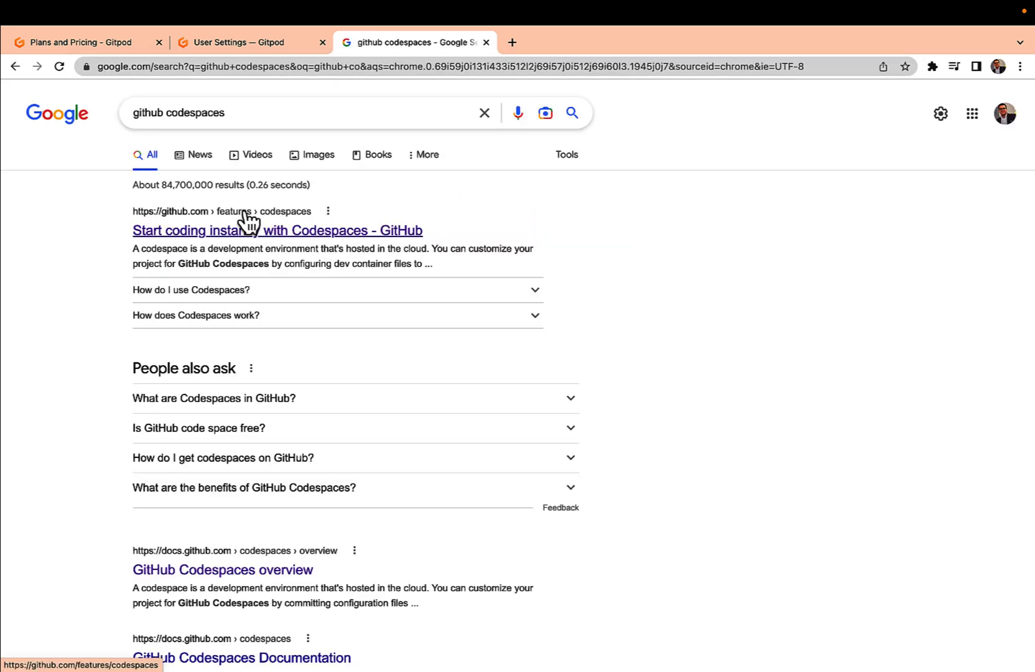
{"action": "mouse_move", "coordinate": [310, 247]}
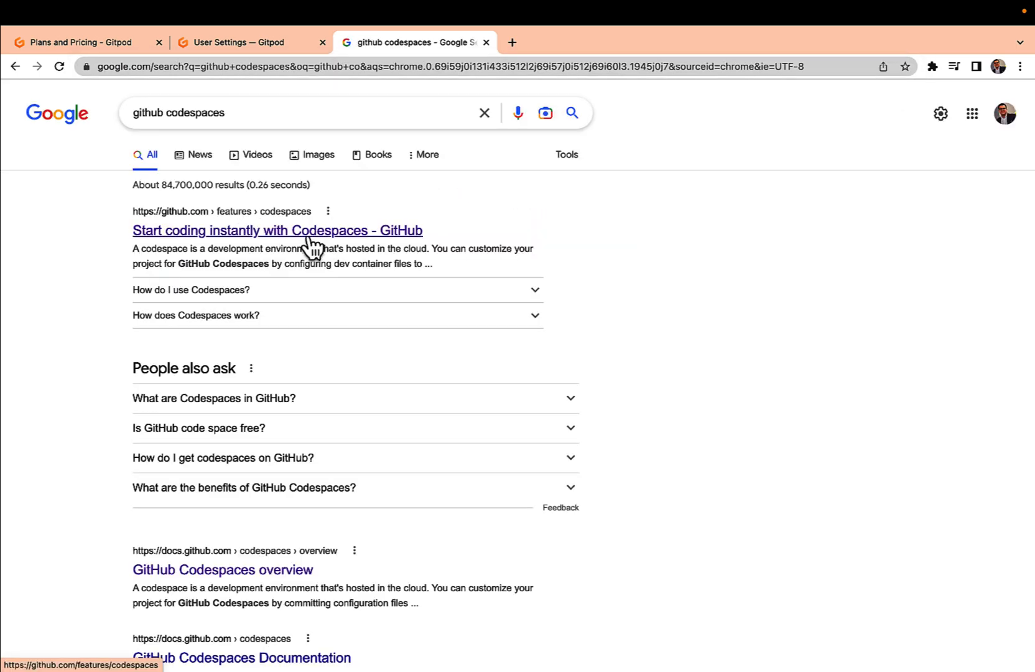
{"action": "left_click", "coordinate": [278, 230]}
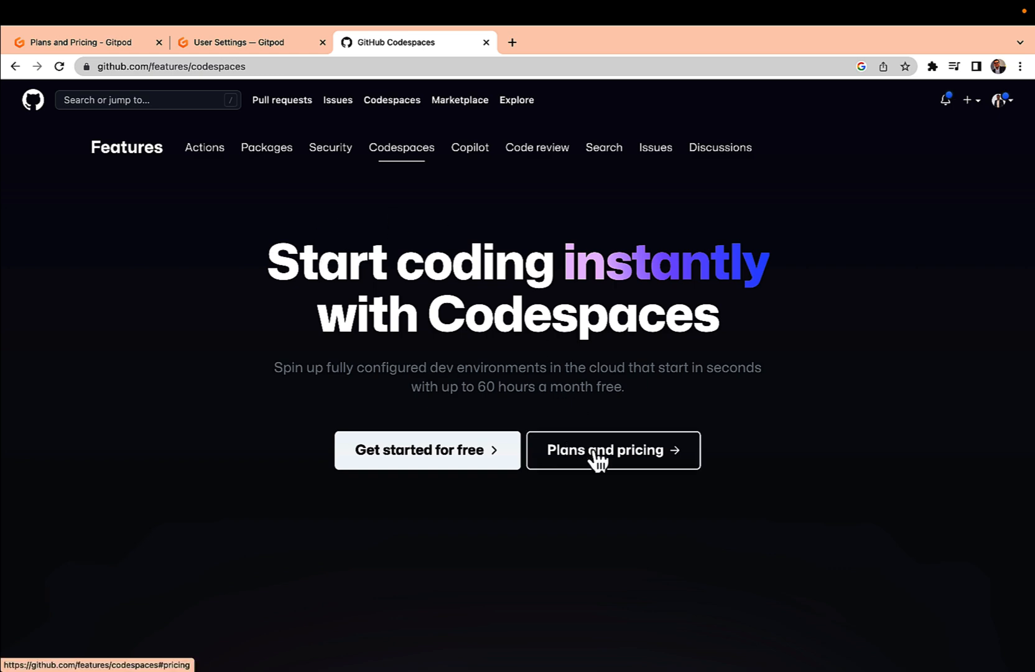
{"action": "left_click", "coordinate": [614, 450]}
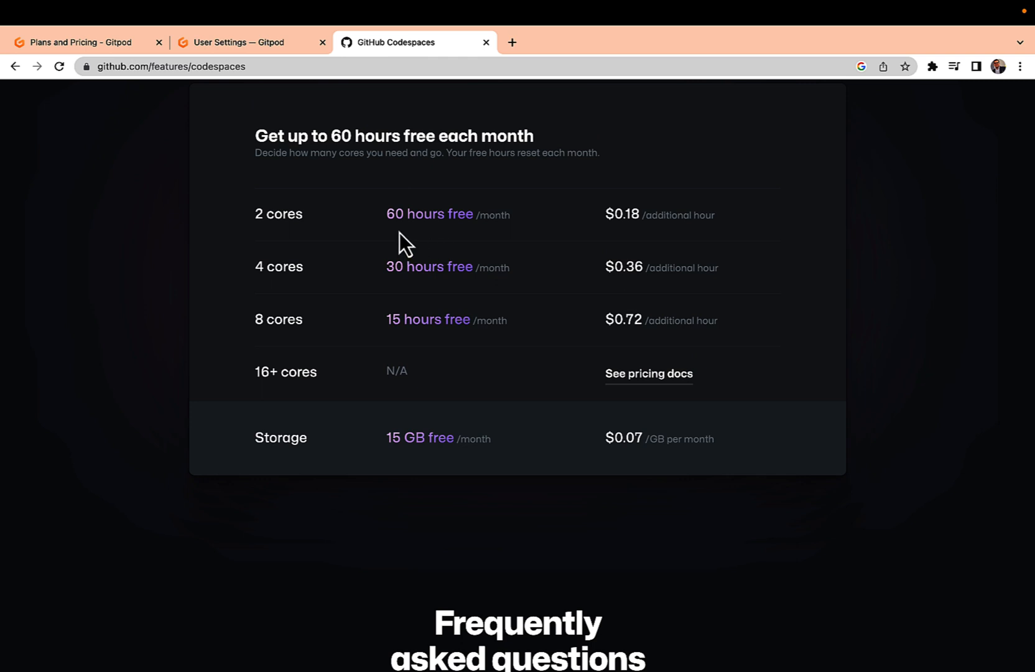
{"action": "mouse_move", "coordinate": [398, 259]}
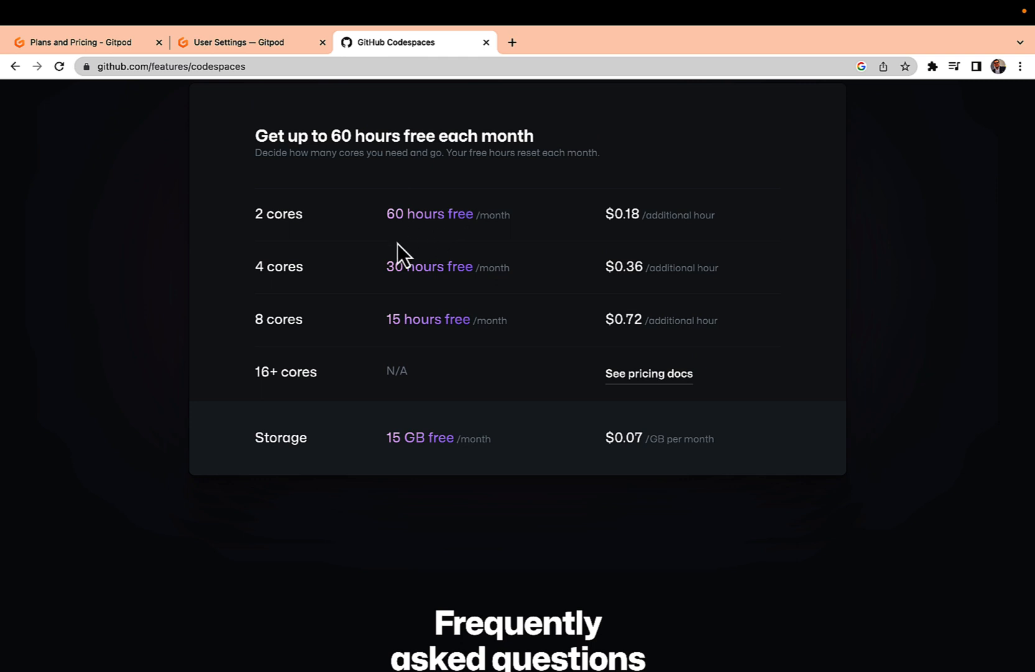
{"action": "mouse_move", "coordinate": [405, 240]}
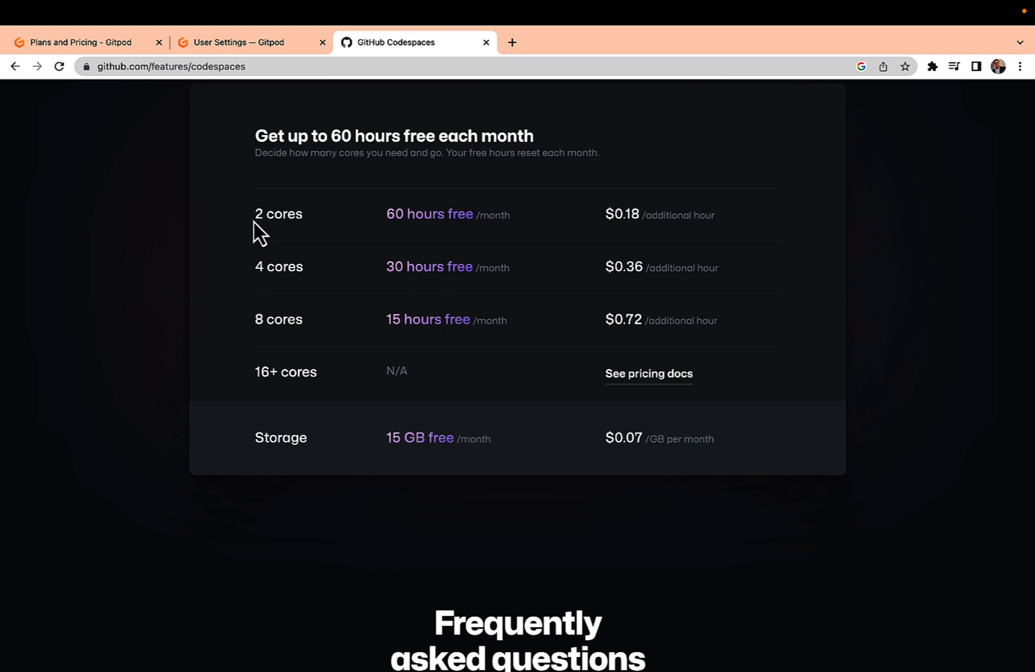
{"action": "mouse_move", "coordinate": [259, 246]}
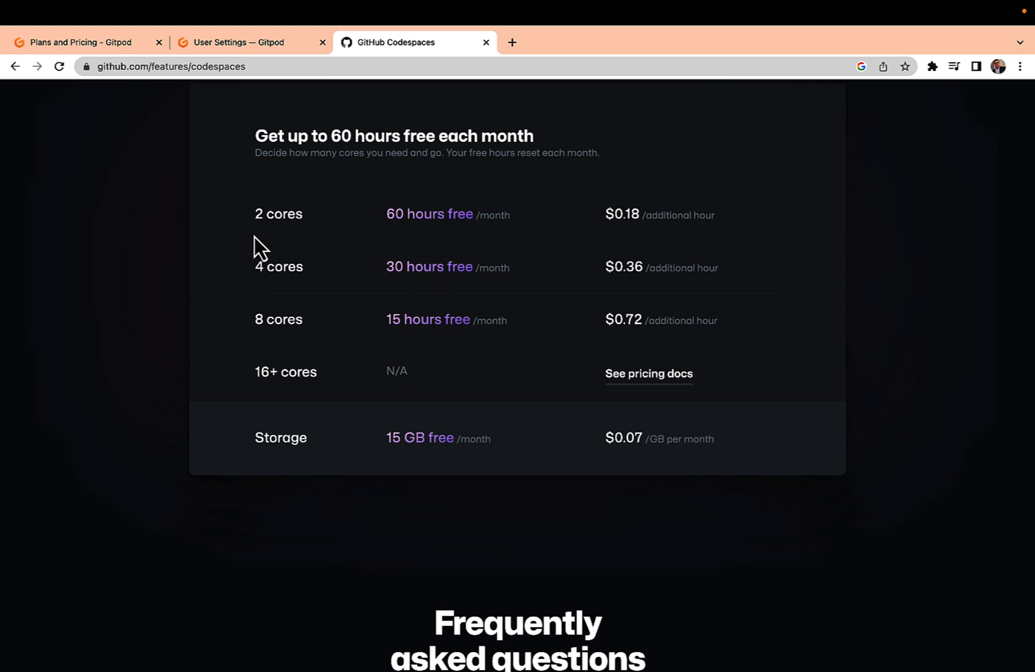
{"action": "mouse_move", "coordinate": [263, 319]}
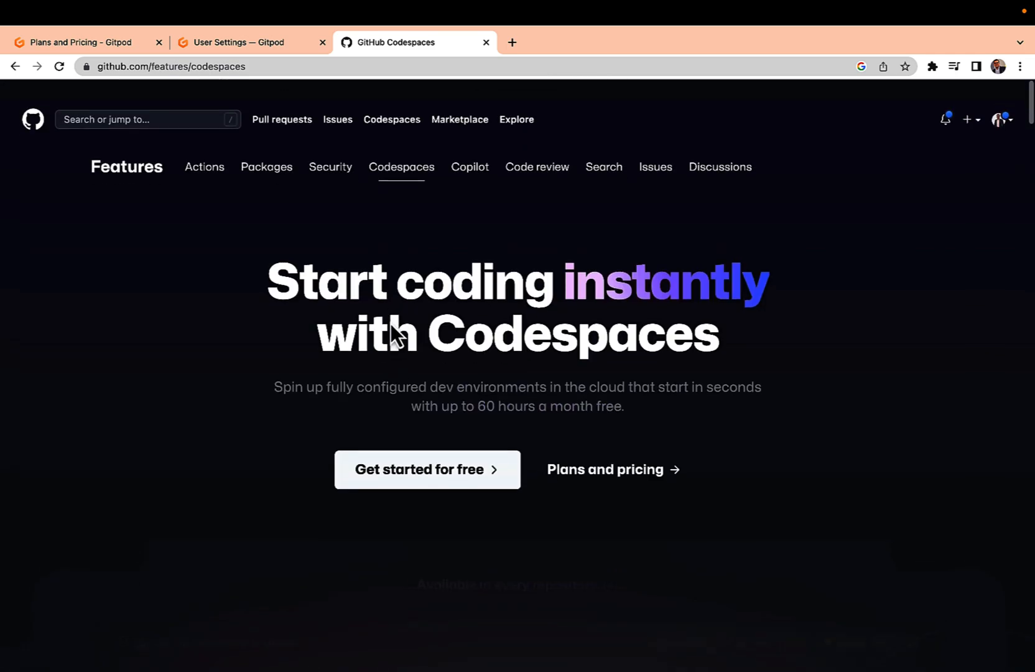
- Go to the Codespaces getting-started page and pick the hugo repository to clone
{"action": "left_click", "coordinate": [427, 451]}
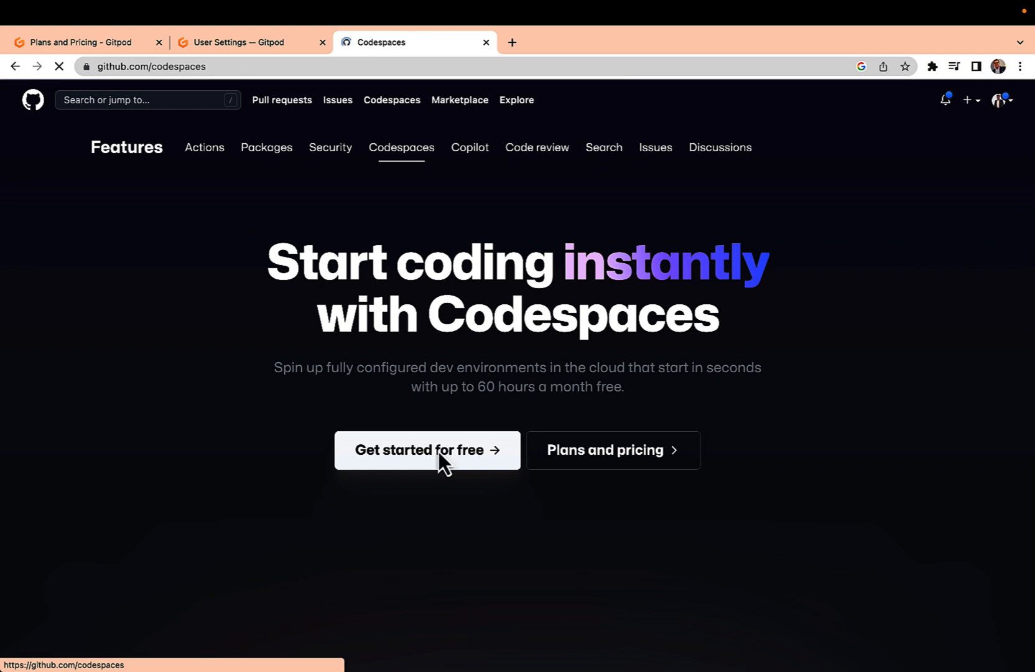
{"action": "left_click", "coordinate": [427, 450]}
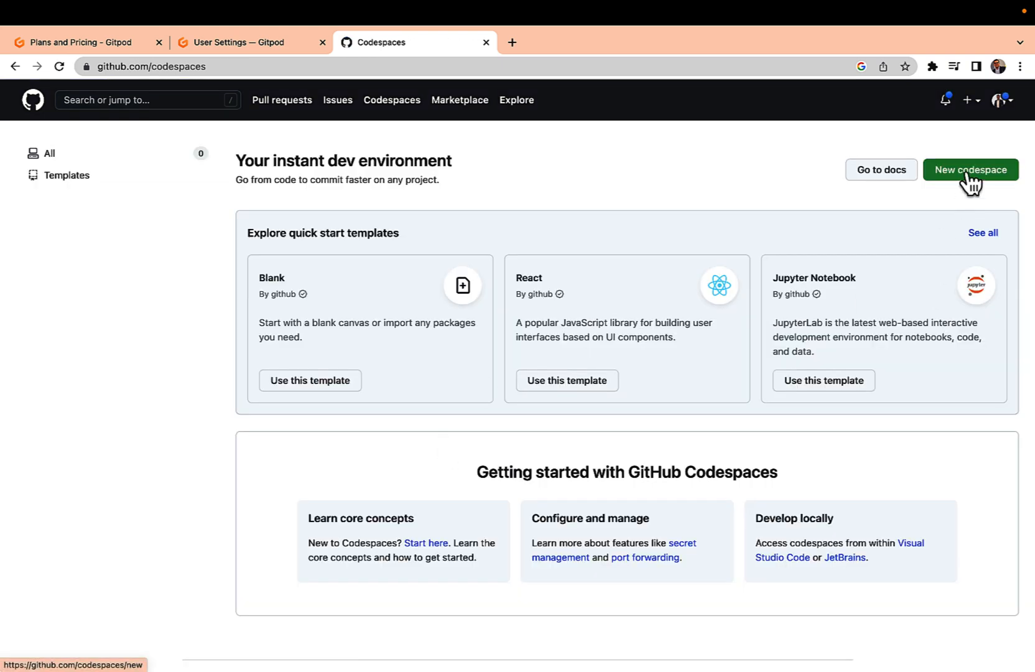
{"action": "left_click", "coordinate": [971, 169]}
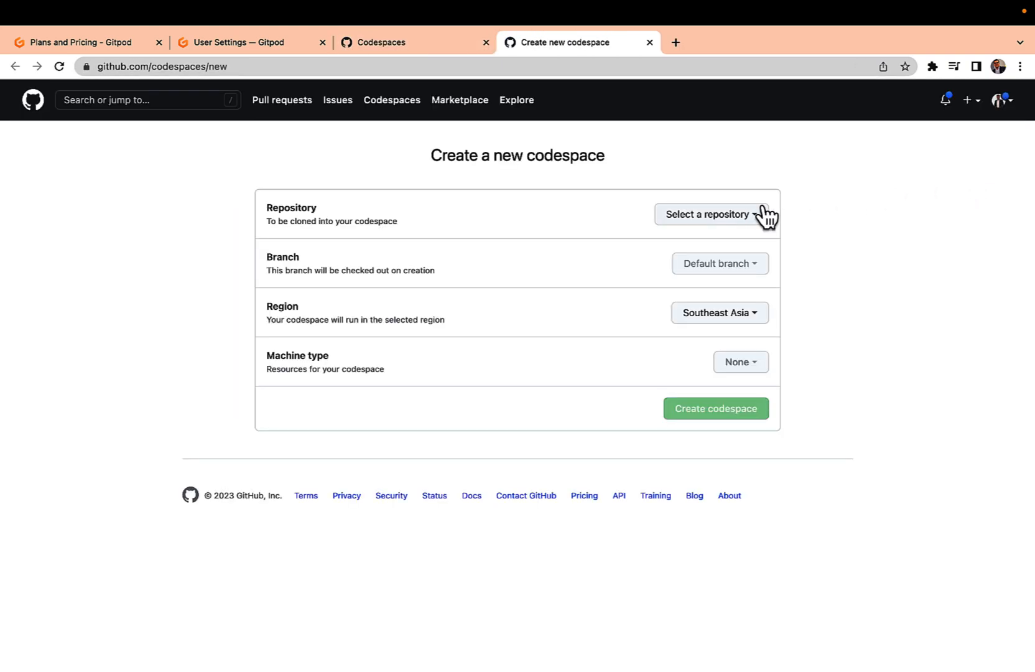
{"action": "mouse_move", "coordinate": [734, 236]}
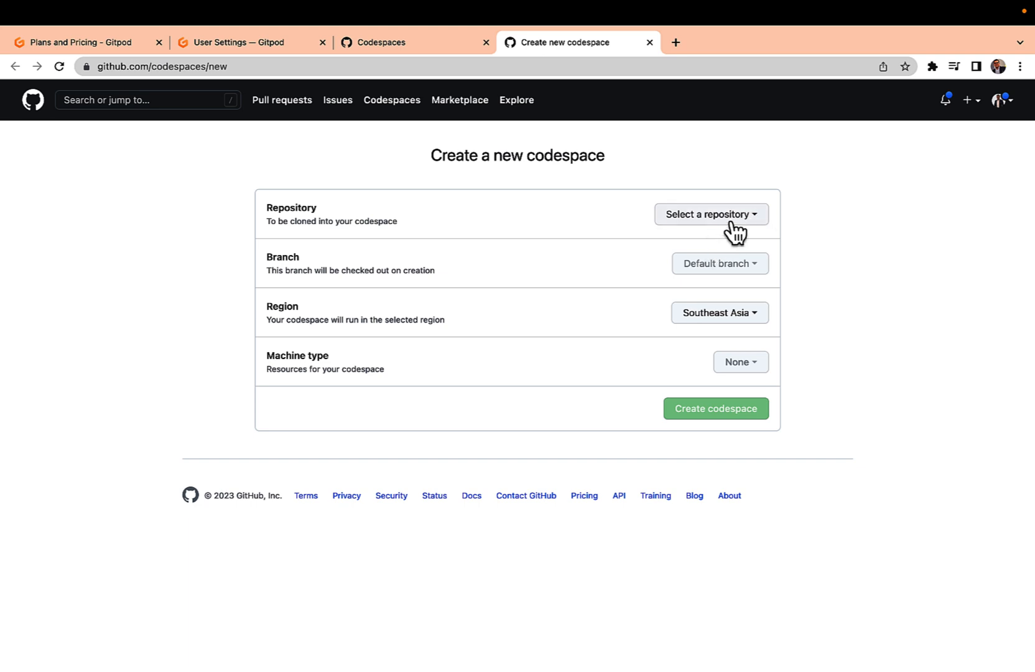
{"action": "type", "text": "hugo"}
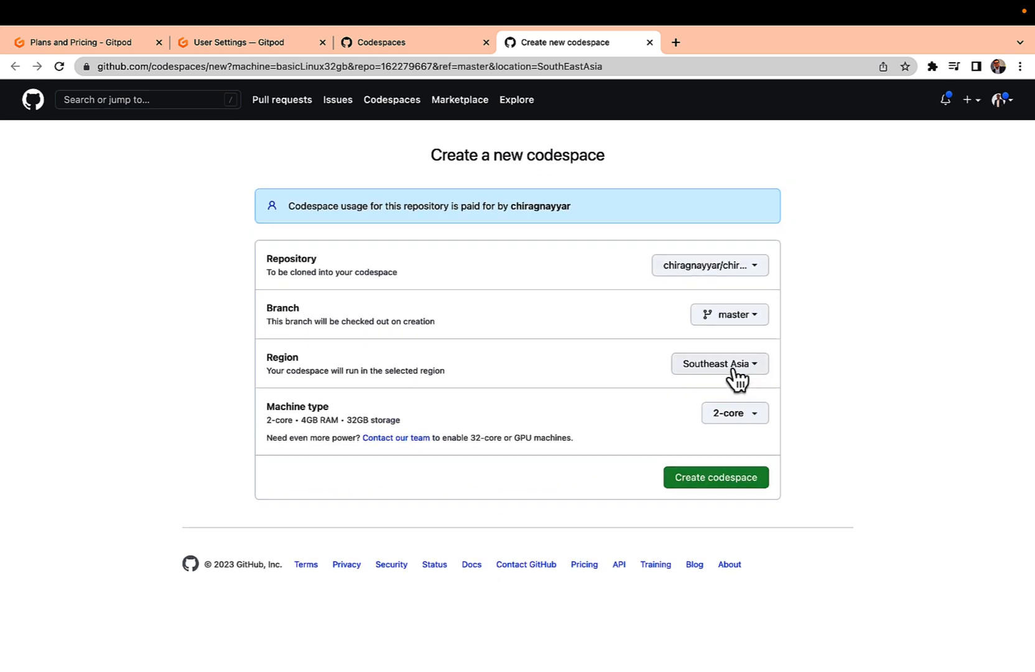
- Keep Southeast Asia and the 2-core 32GB machine, then start creating the codespace
{"action": "left_click", "coordinate": [734, 413]}
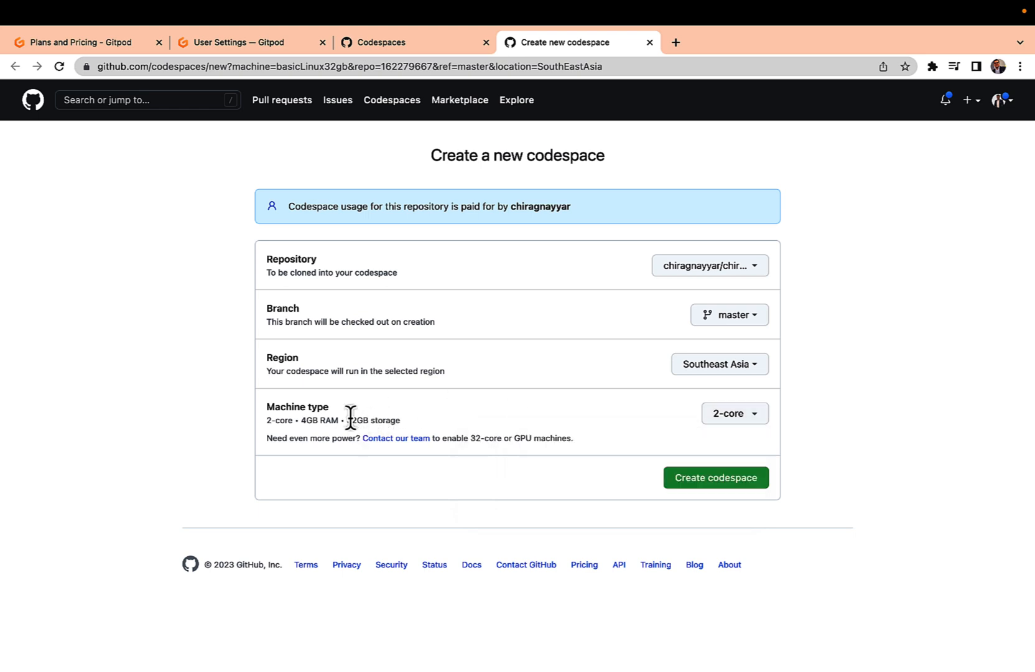
{"action": "double_click", "coordinate": [356, 420]}
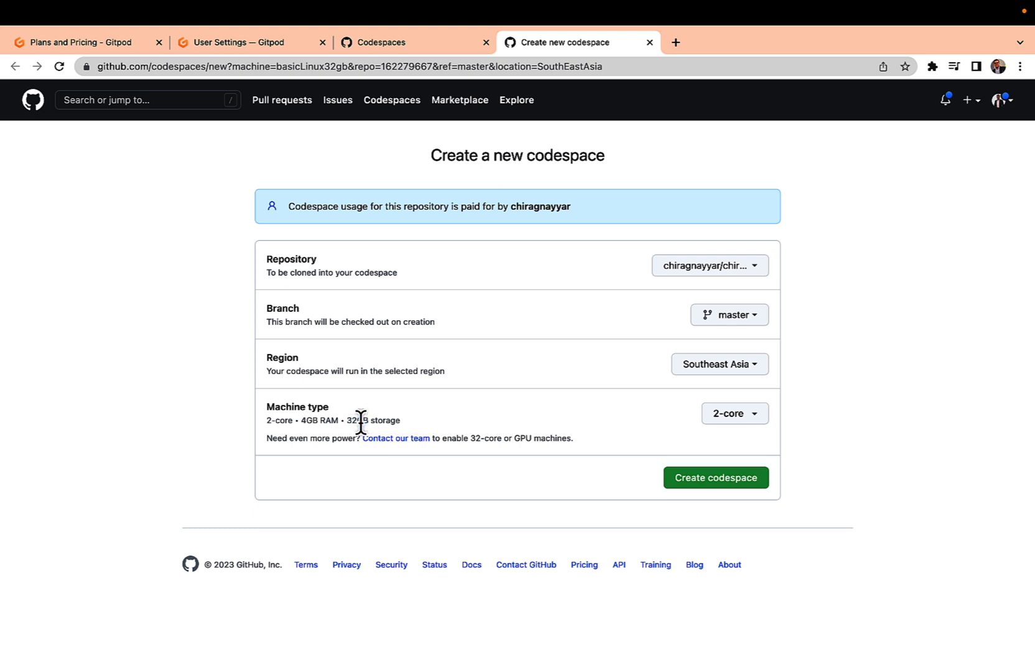
{"action": "mouse_move", "coordinate": [347, 420]}
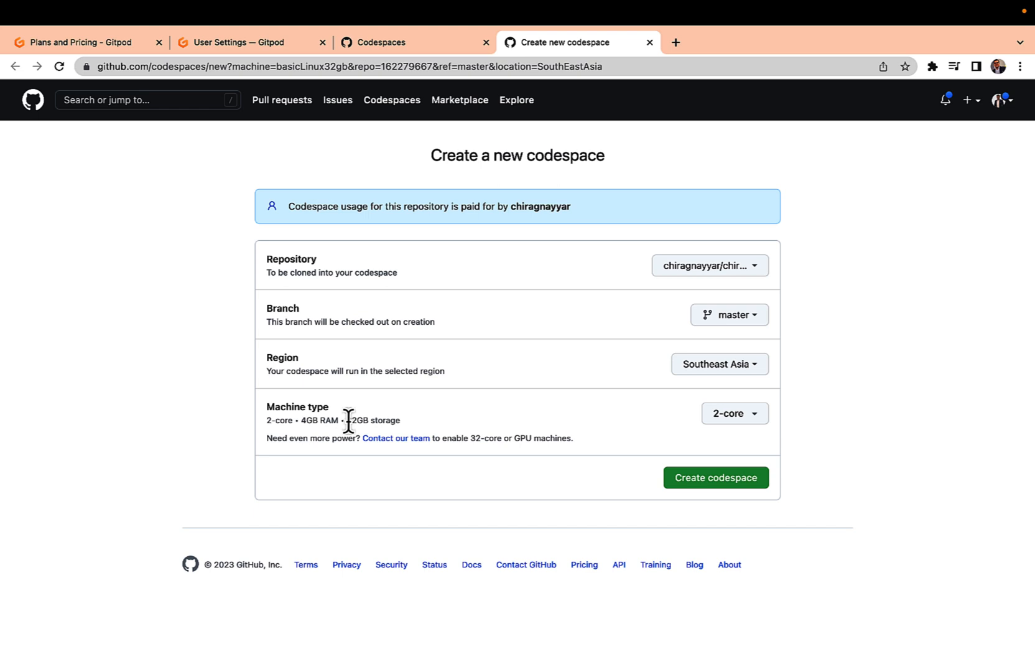
{"action": "double_click", "coordinate": [360, 420]}
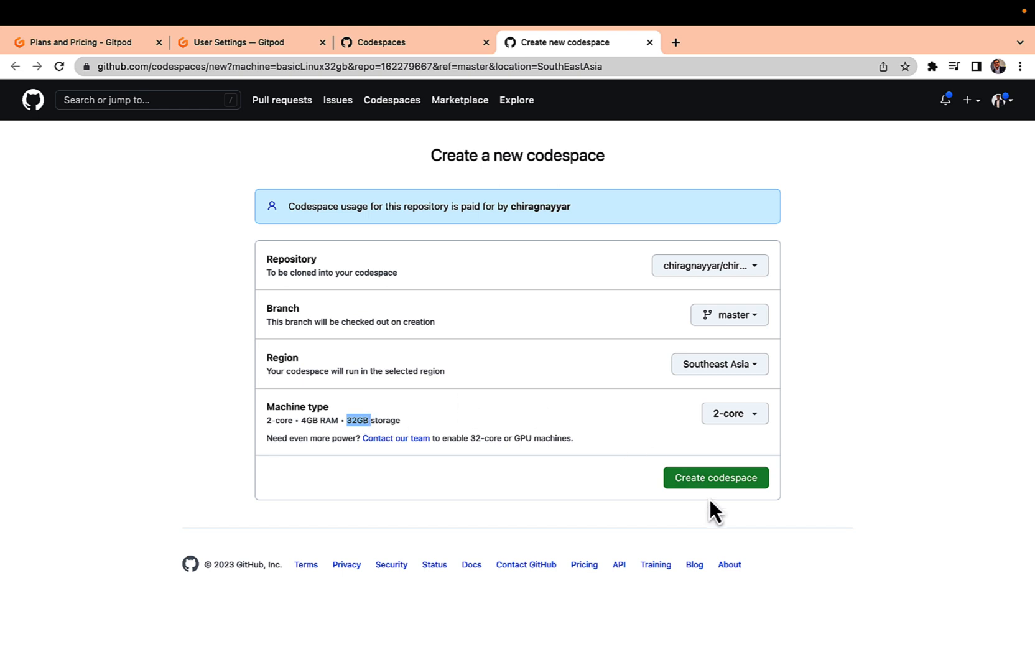
{"action": "left_click", "coordinate": [716, 477]}
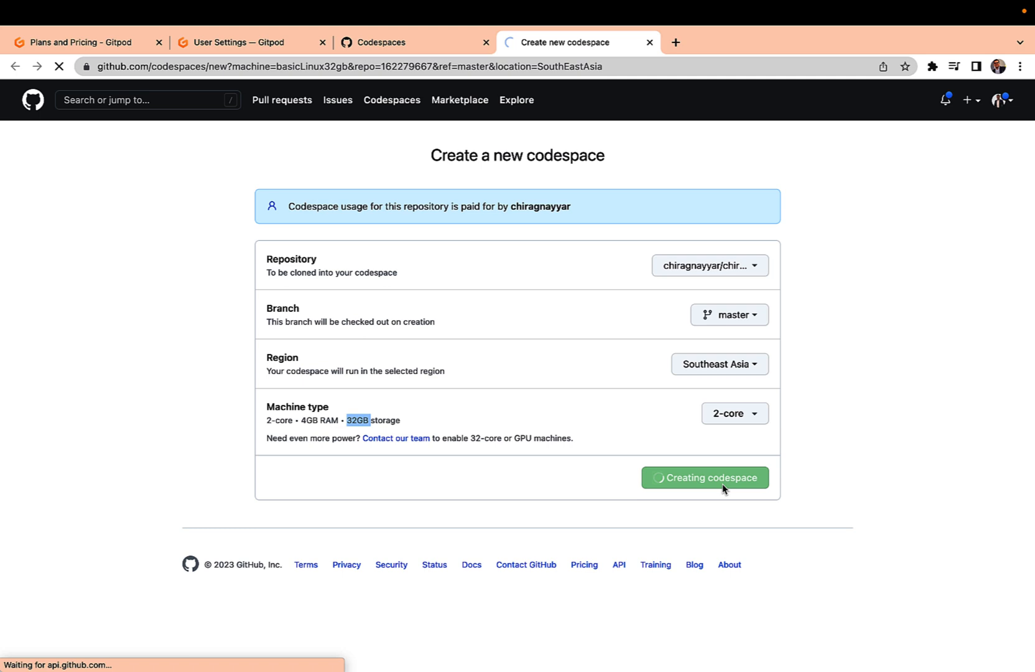
- Leave the codespace creation page for the Codespaces dashboard
{"action": "left_click", "coordinate": [704, 477]}
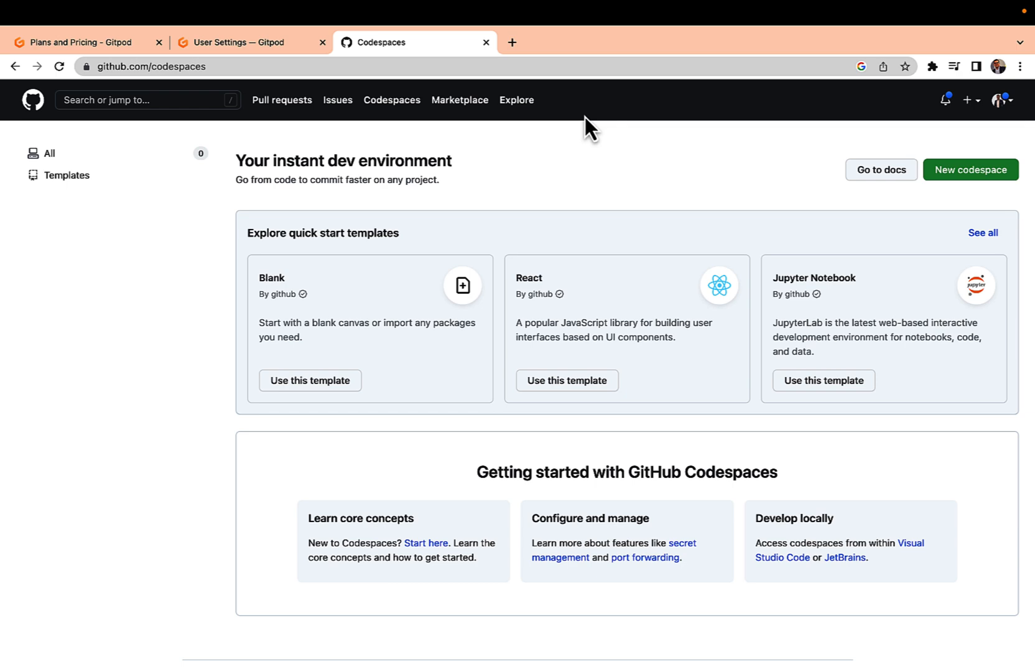
{"action": "mouse_move", "coordinate": [565, 195]}
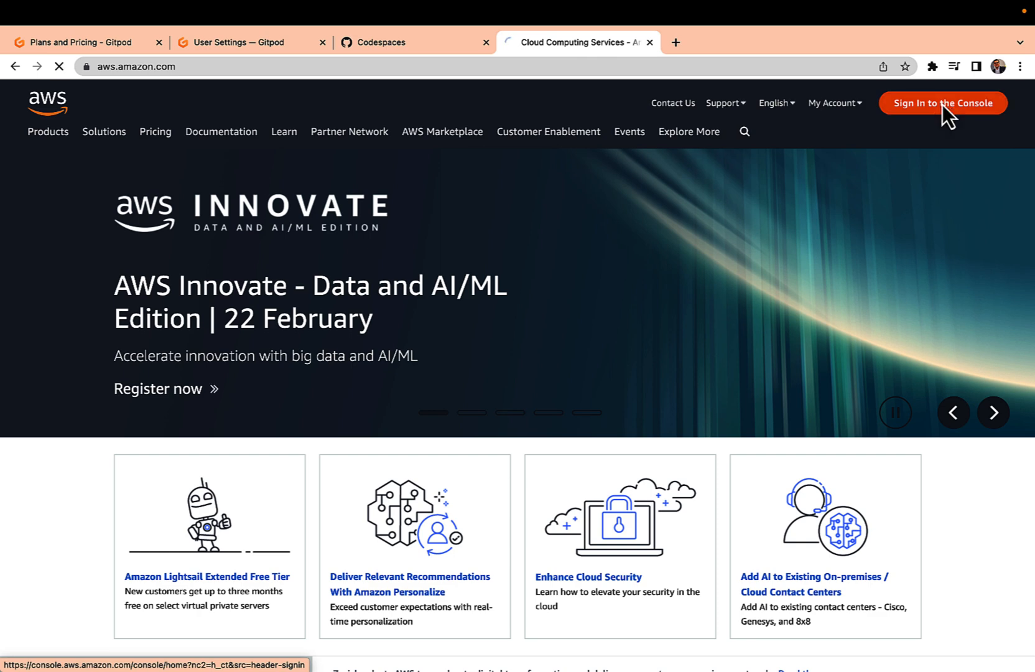
- Sign in to the AWS console, find Cloud9 and start a new environment named AWS Bootcamp
{"action": "left_click", "coordinate": [944, 103]}
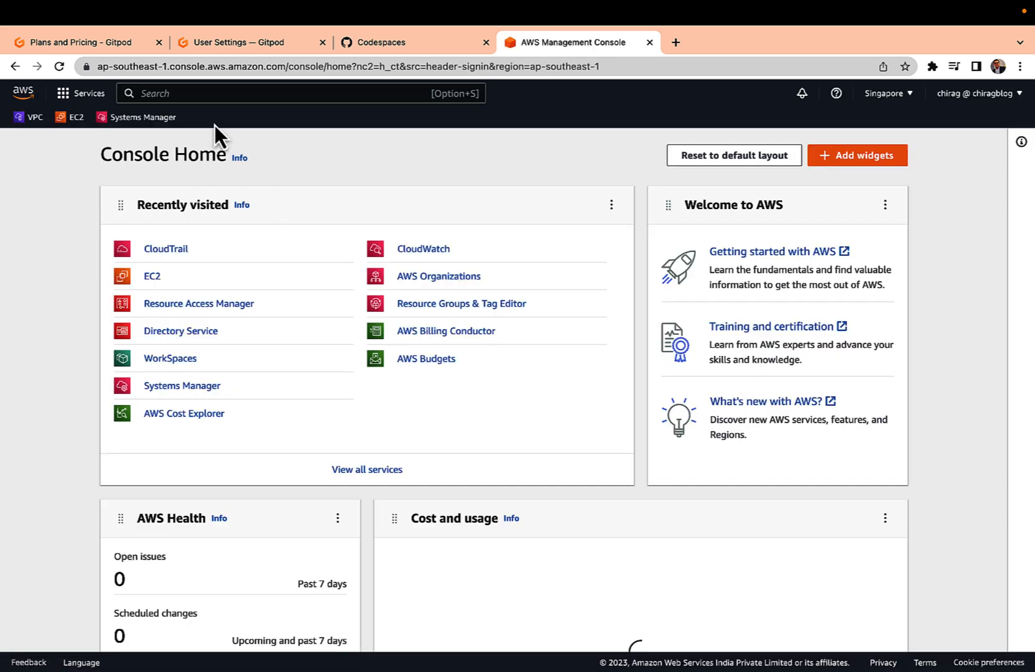
{"action": "type", "text": "cloud9"}
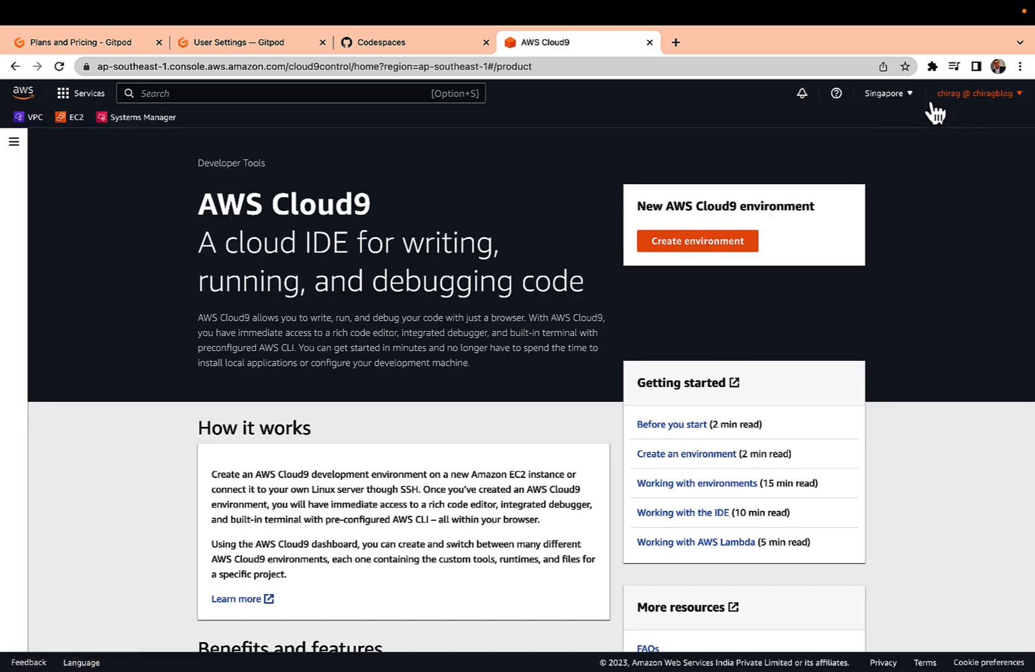
{"action": "mouse_move", "coordinate": [711, 254]}
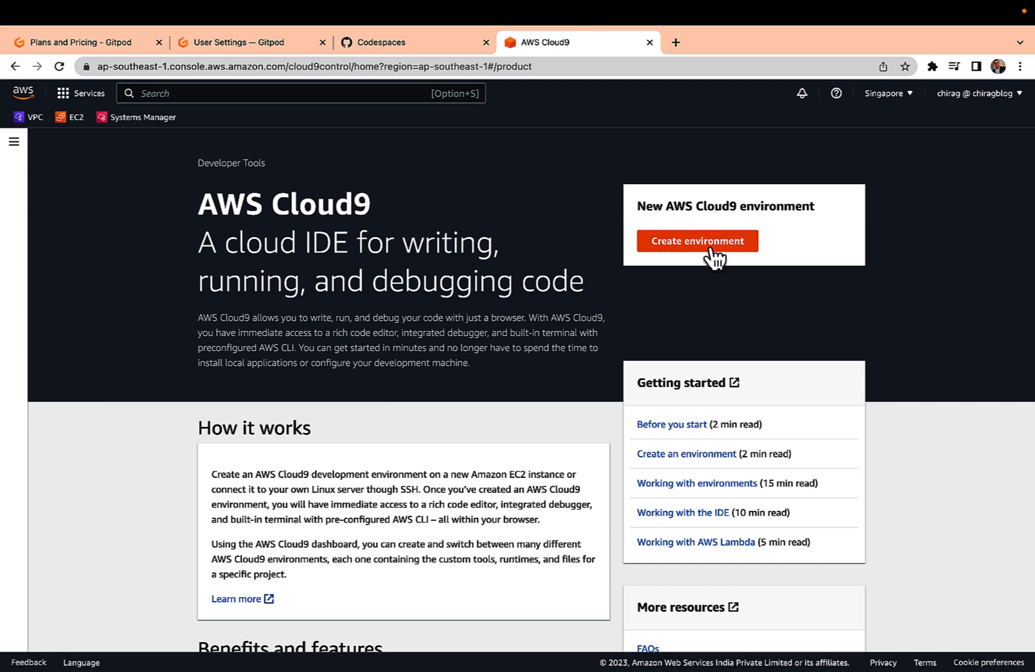
{"action": "left_click", "coordinate": [697, 241]}
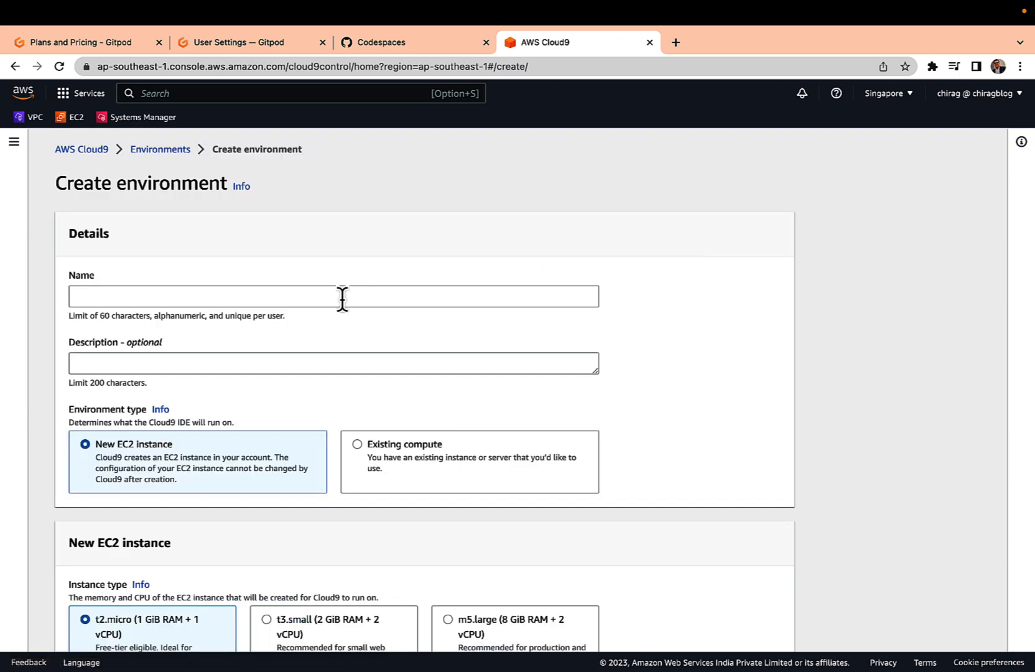
{"action": "type", "text": "w"}
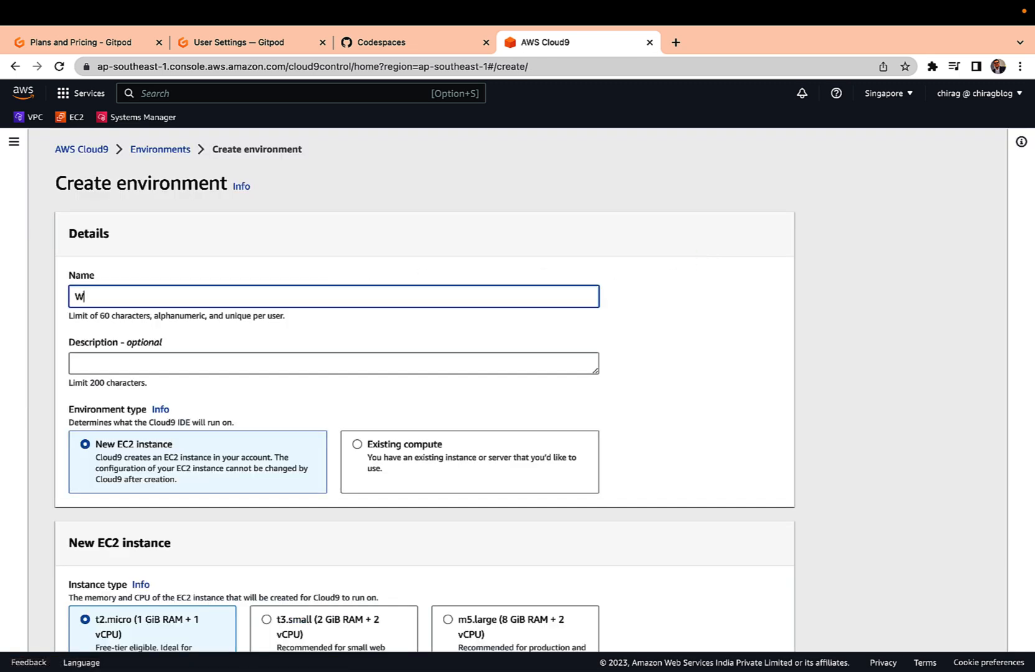
{"action": "type", "text": "AWS bo"}
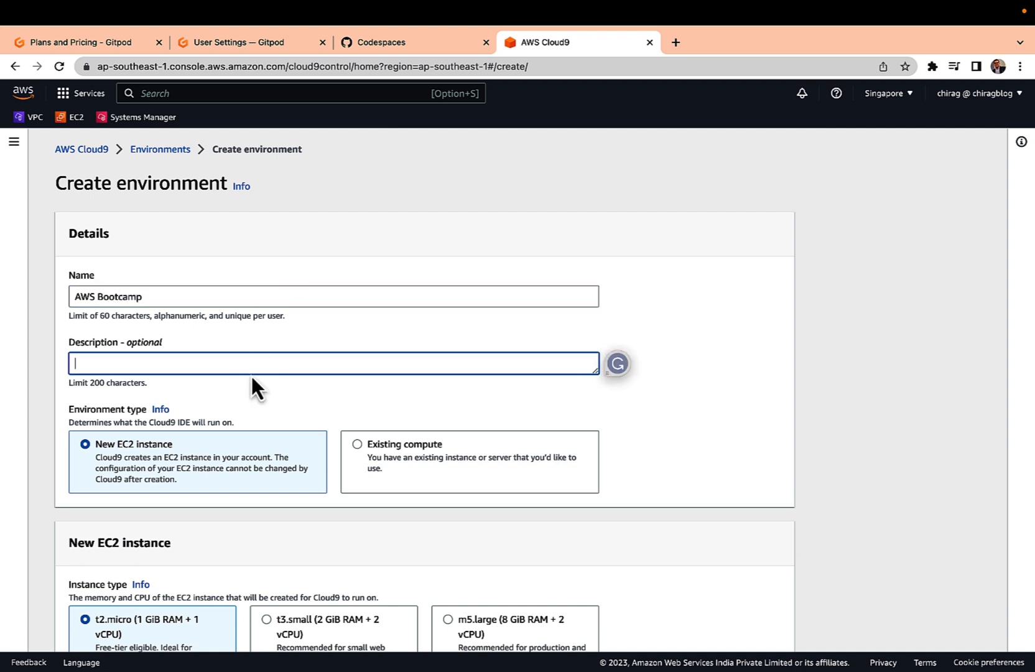
- Review the default t2.micro, Amazon Linux 2 settings and return to Console Home
{"action": "scroll", "scroll_direction": "down", "scroll_amount": 3}
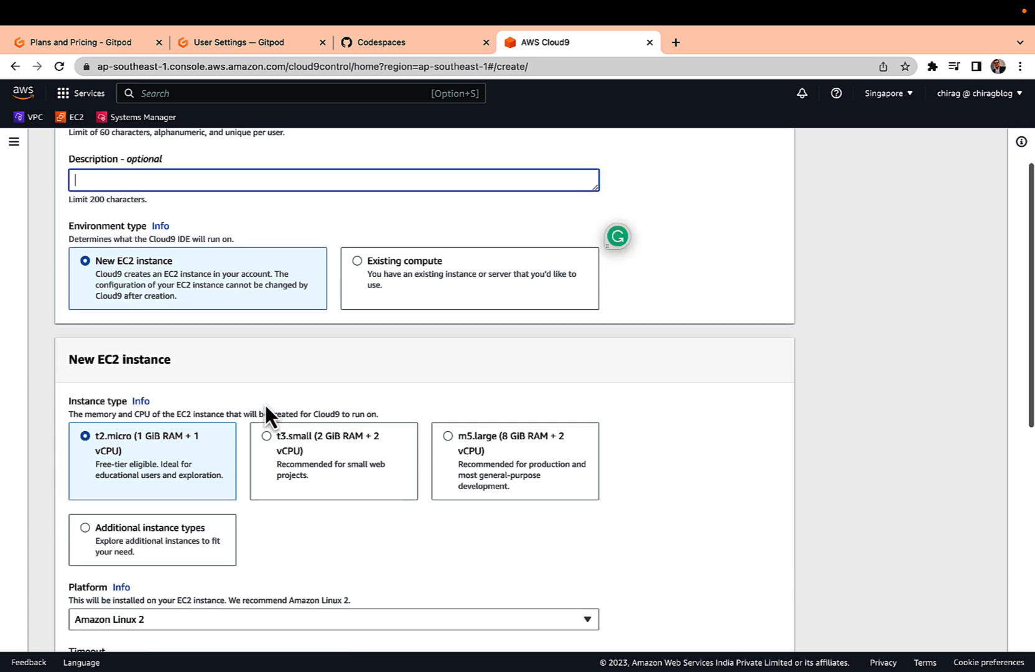
{"action": "scroll", "scroll_direction": "down", "scroll_amount": 3}
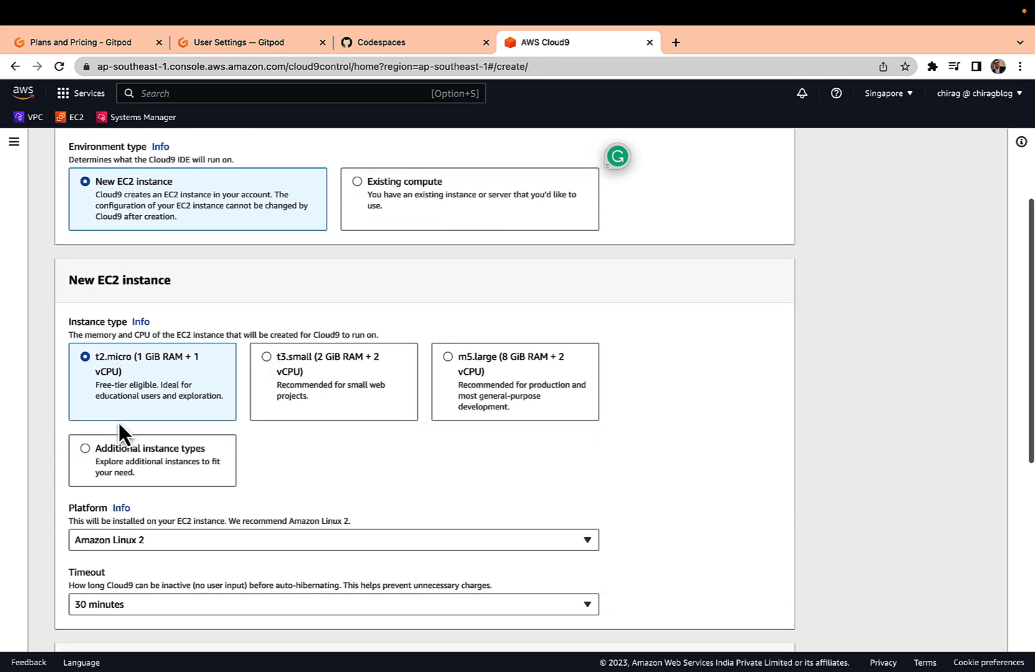
{"action": "scroll", "scroll_direction": "down", "scroll_amount": 3}
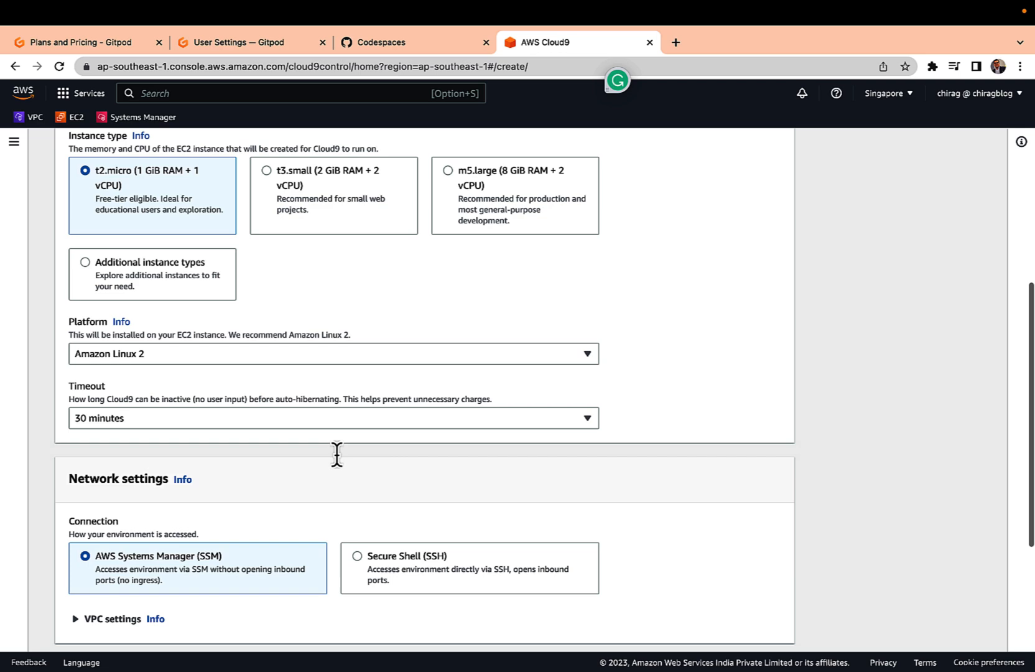
{"action": "scroll", "scroll_direction": "down", "scroll_amount": 3}
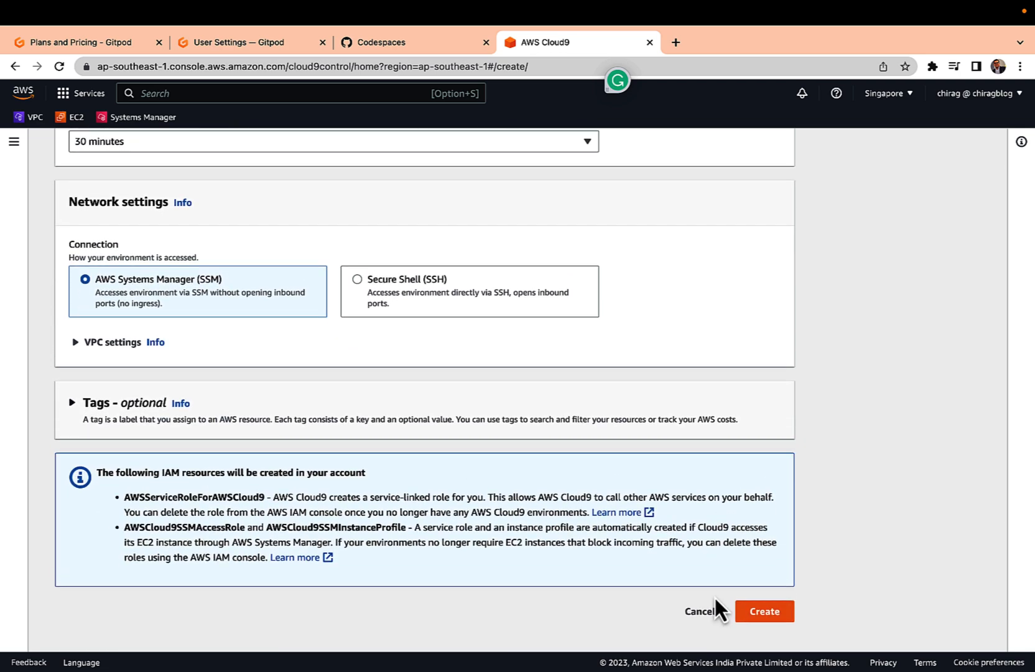
{"action": "left_click", "coordinate": [700, 610]}
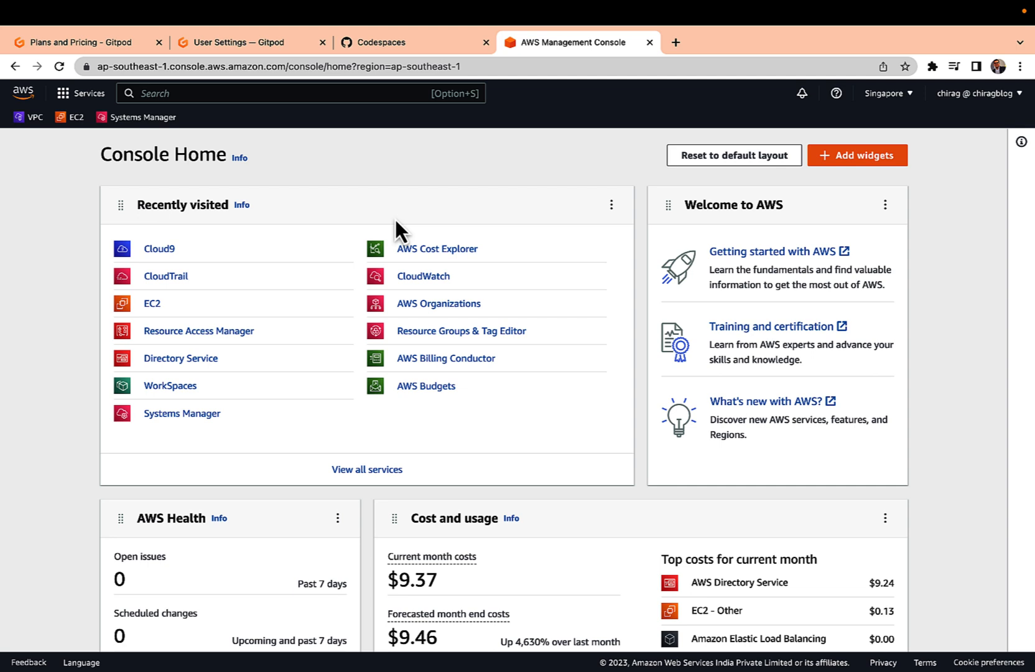
{"action": "mouse_move", "coordinate": [166, 276]}
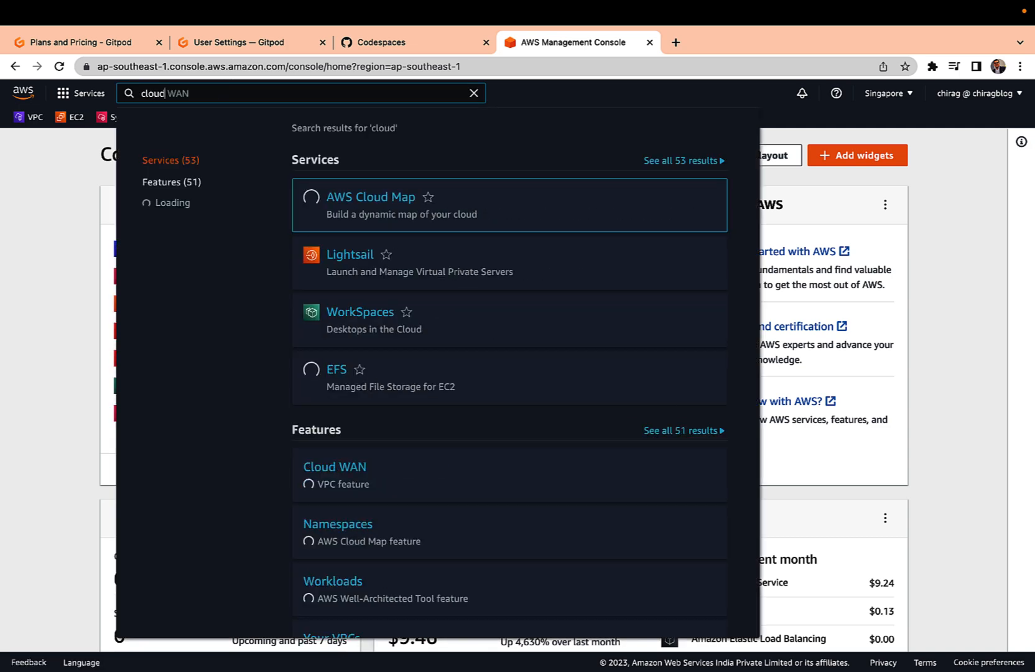
- Open the CloudTrail service from the console search and start creating a new trail
{"action": "type", "text": "cloudtrail"}
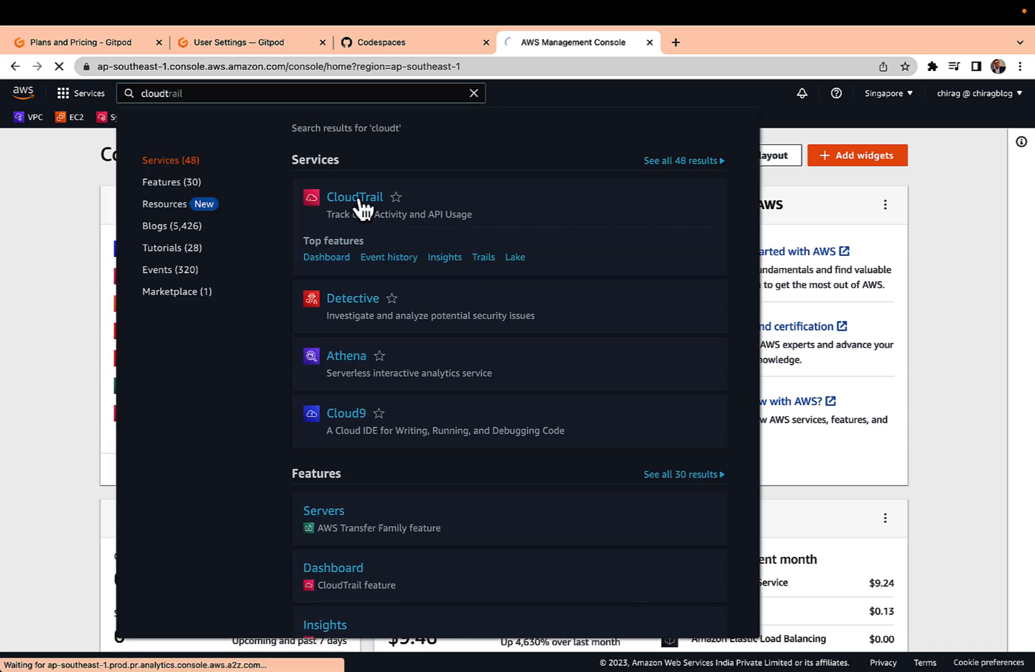
{"action": "left_click", "coordinate": [354, 197]}
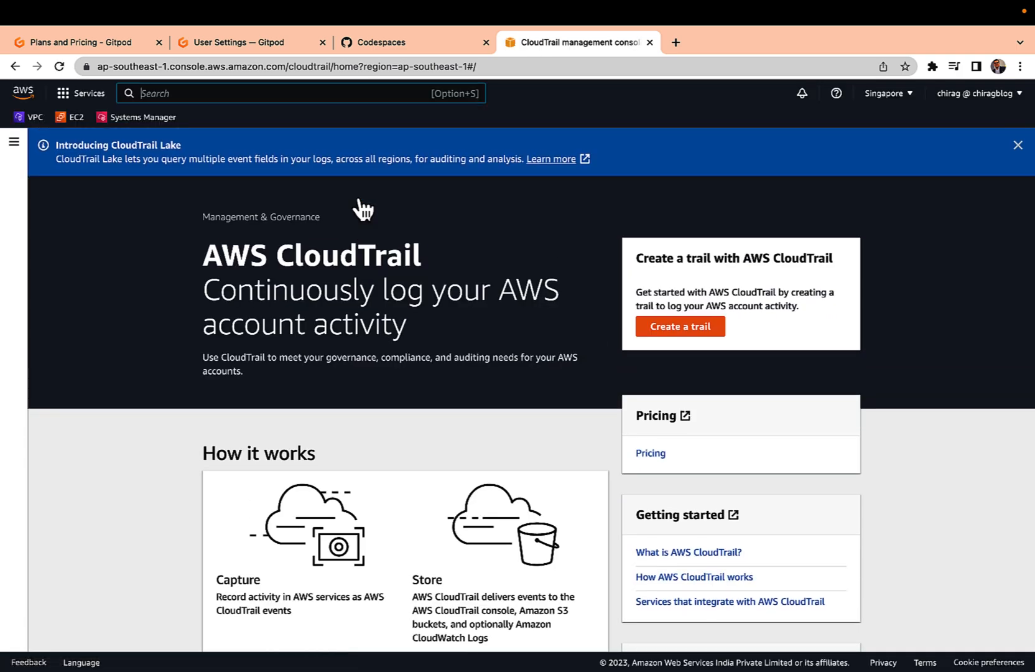
{"action": "left_click", "coordinate": [1018, 144]}
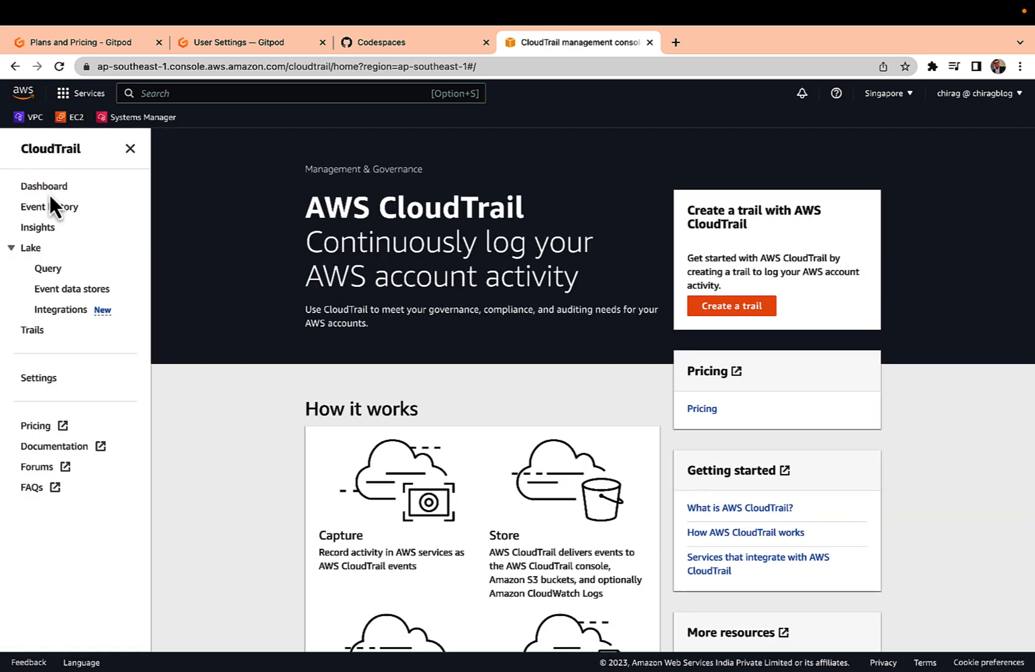
{"action": "left_click", "coordinate": [45, 186]}
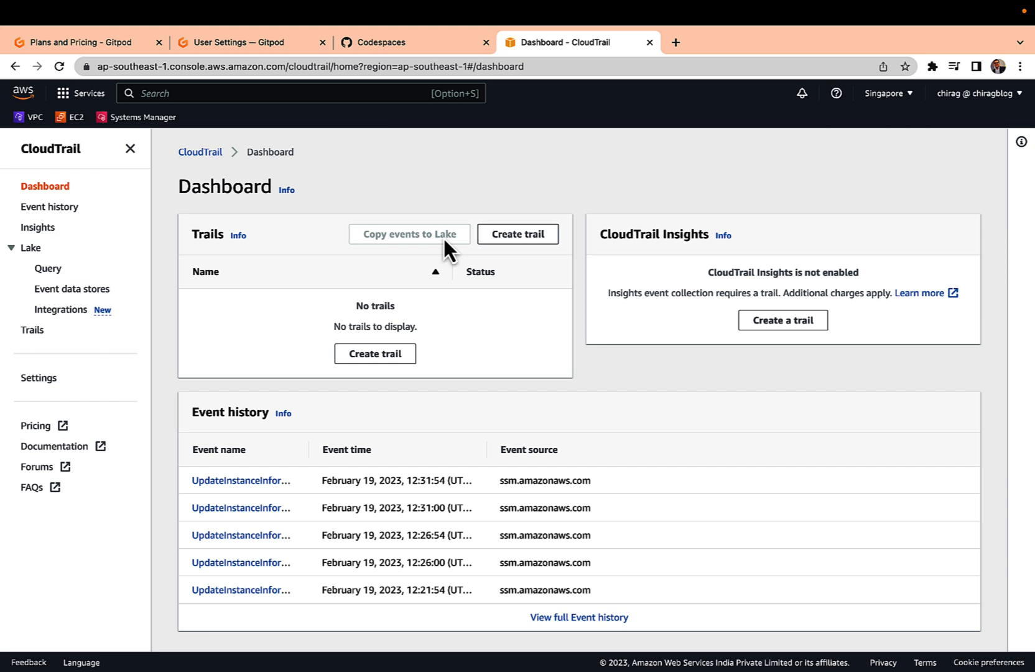
- Name the new trail aws_bootcamp
{"action": "left_click", "coordinate": [517, 234]}
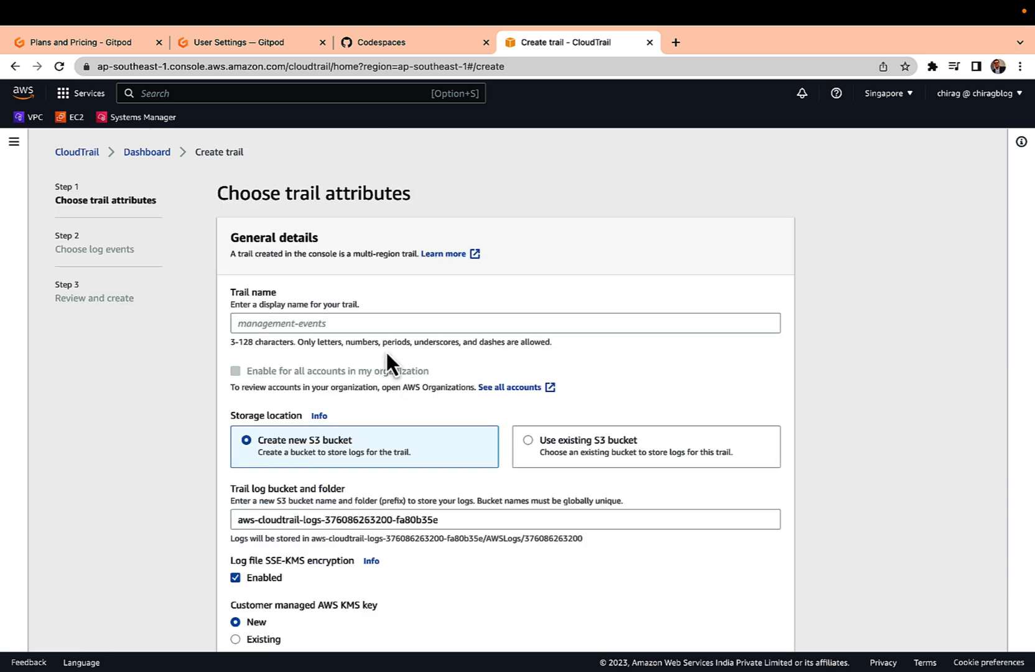
{"action": "type", "text": "a"}
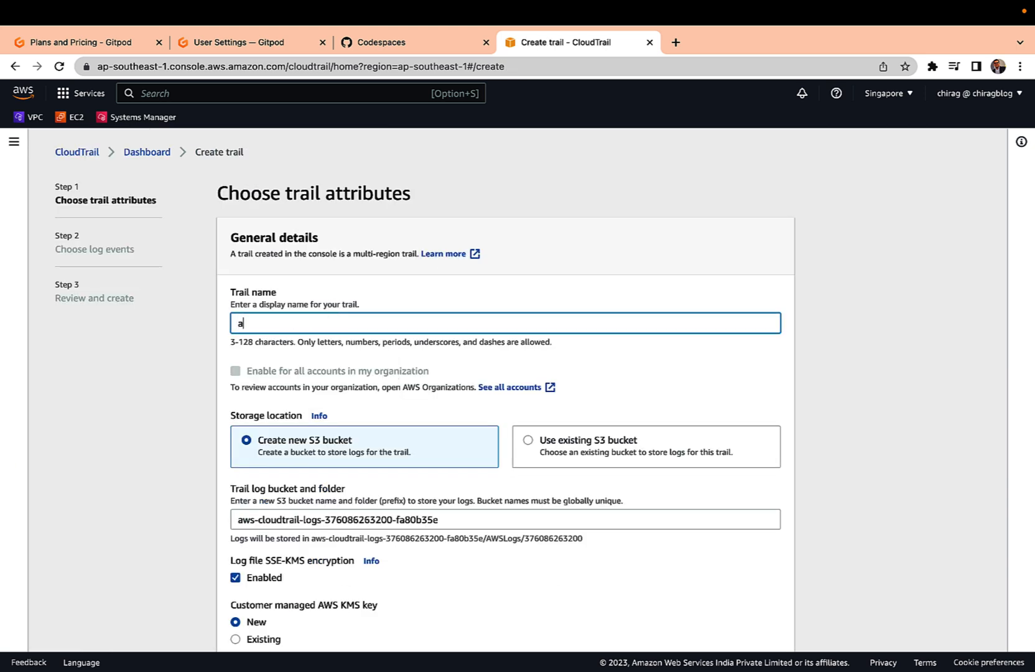
{"action": "type", "text": "ws_"}
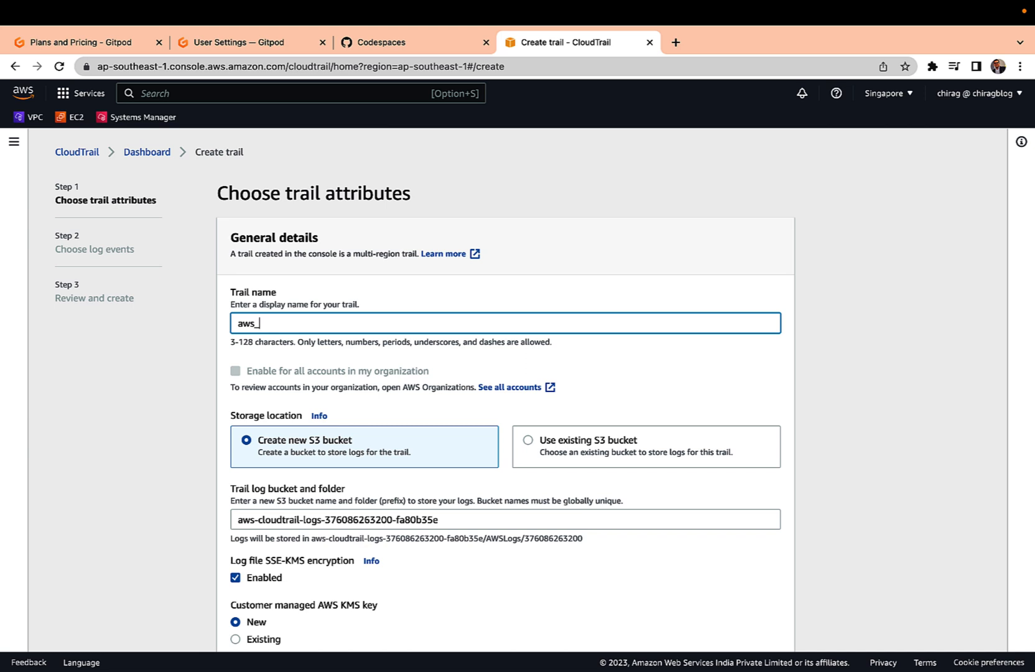
{"action": "type", "text": "bootcamp"}
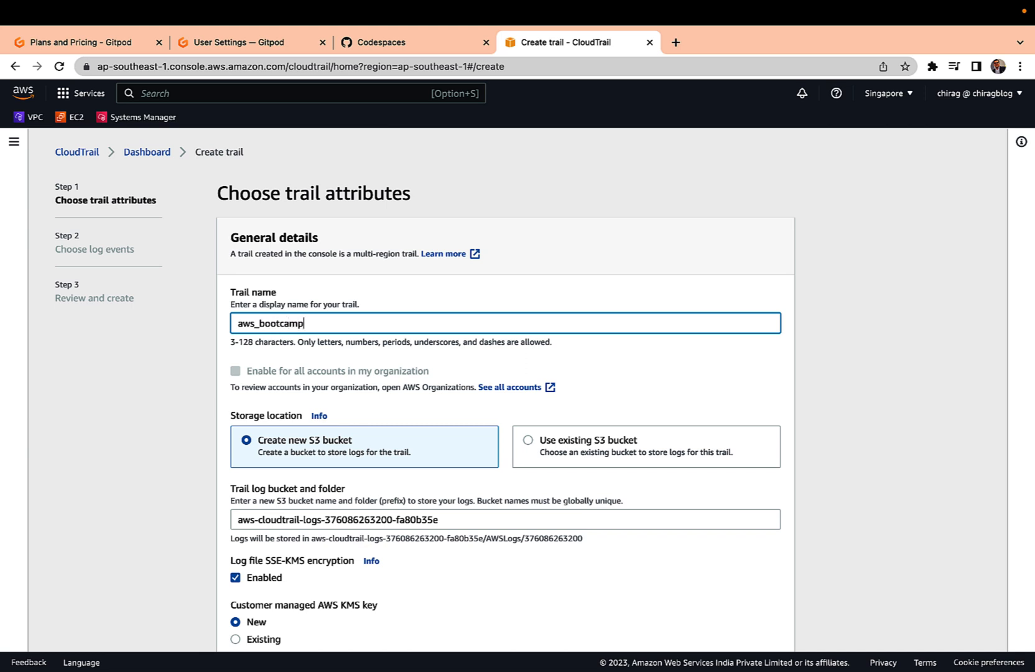
- Turn off log file SSE-KMS encryption and continue to choosing log events
{"action": "scroll", "scroll_direction": "down", "scroll_amount": 3}
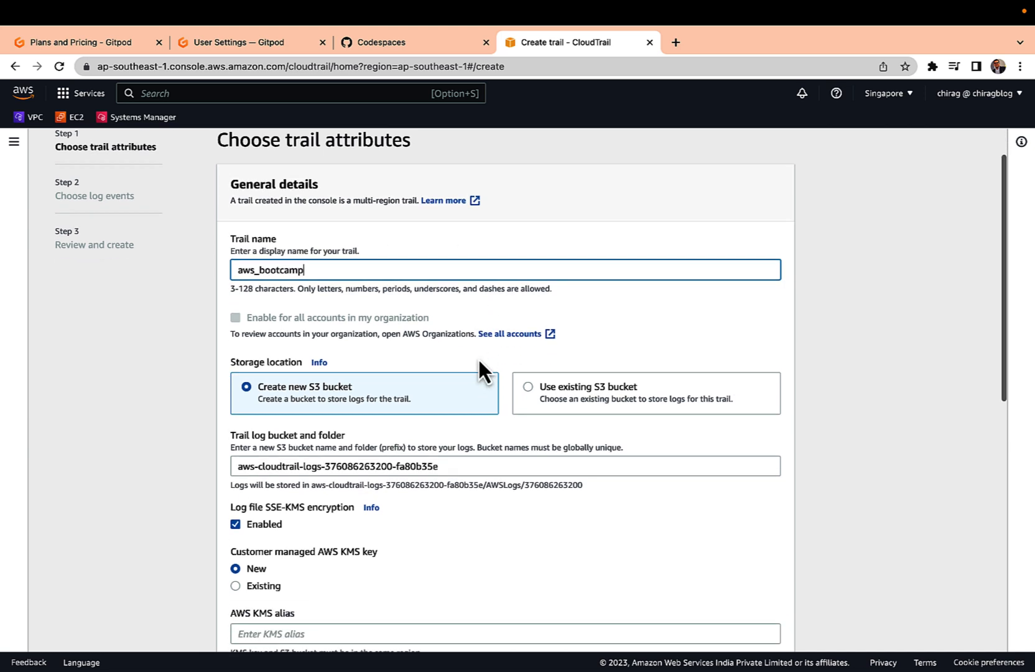
{"action": "scroll", "scroll_direction": "down", "scroll_amount": 3}
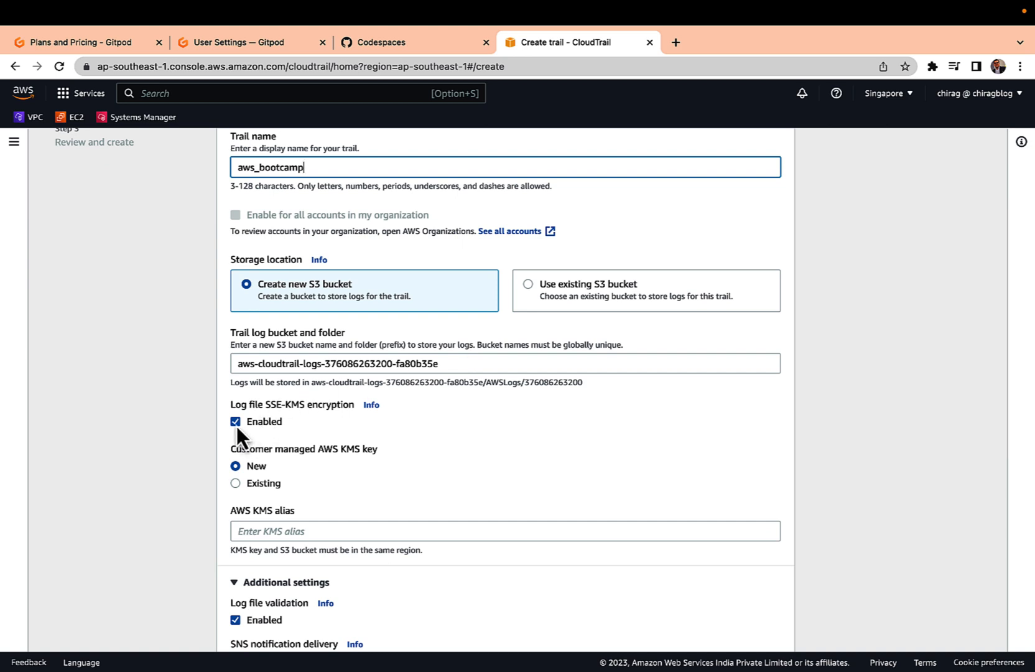
{"action": "left_click", "coordinate": [235, 421]}
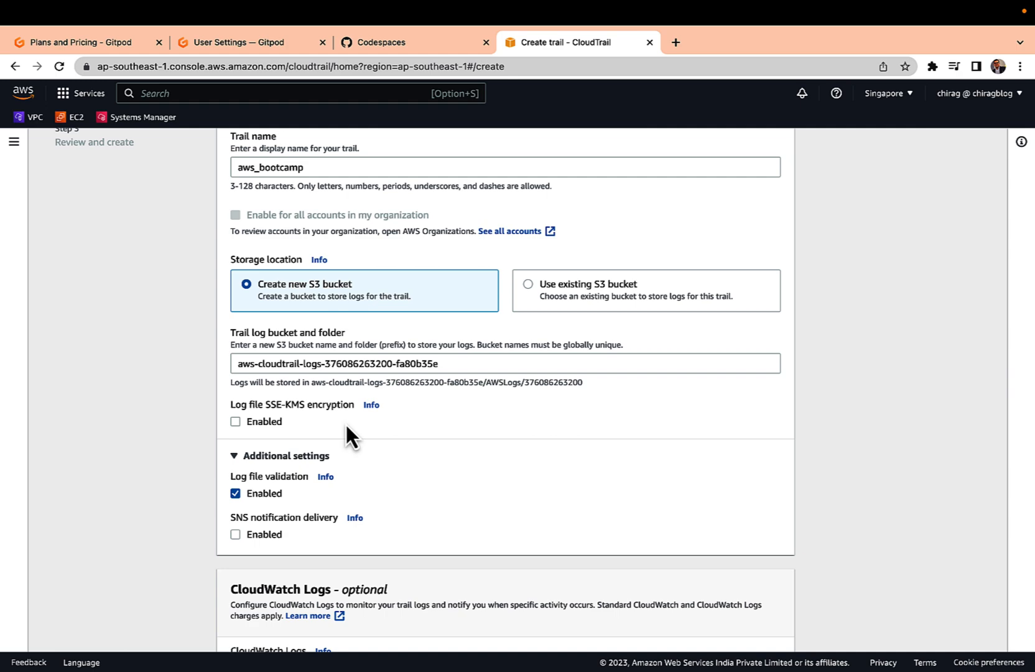
{"action": "scroll", "scroll_direction": "down", "scroll_amount": 3}
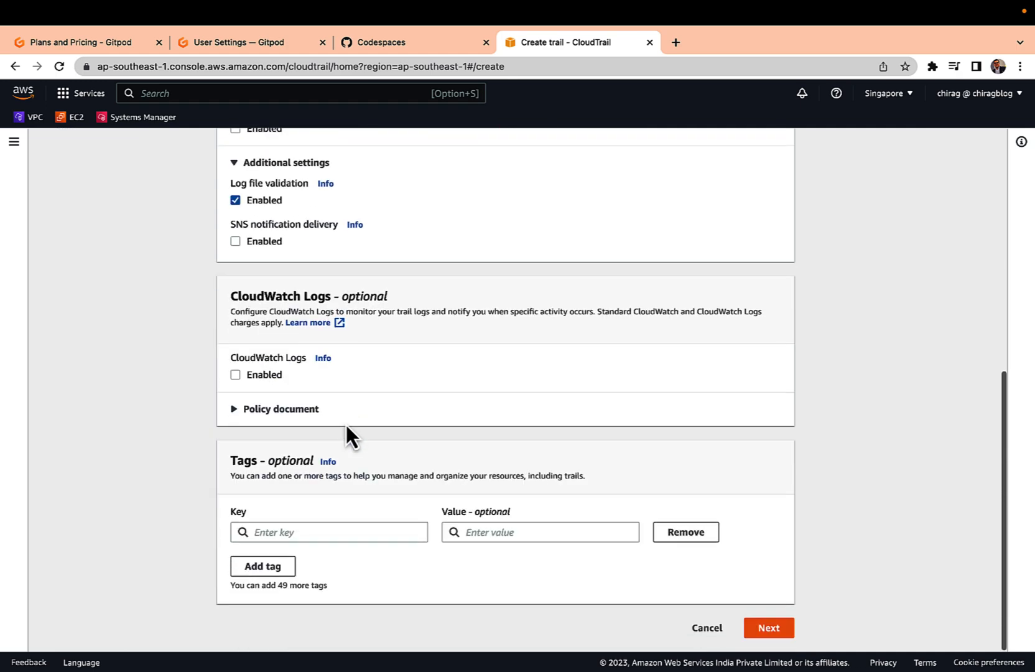
{"action": "left_click", "coordinate": [769, 628]}
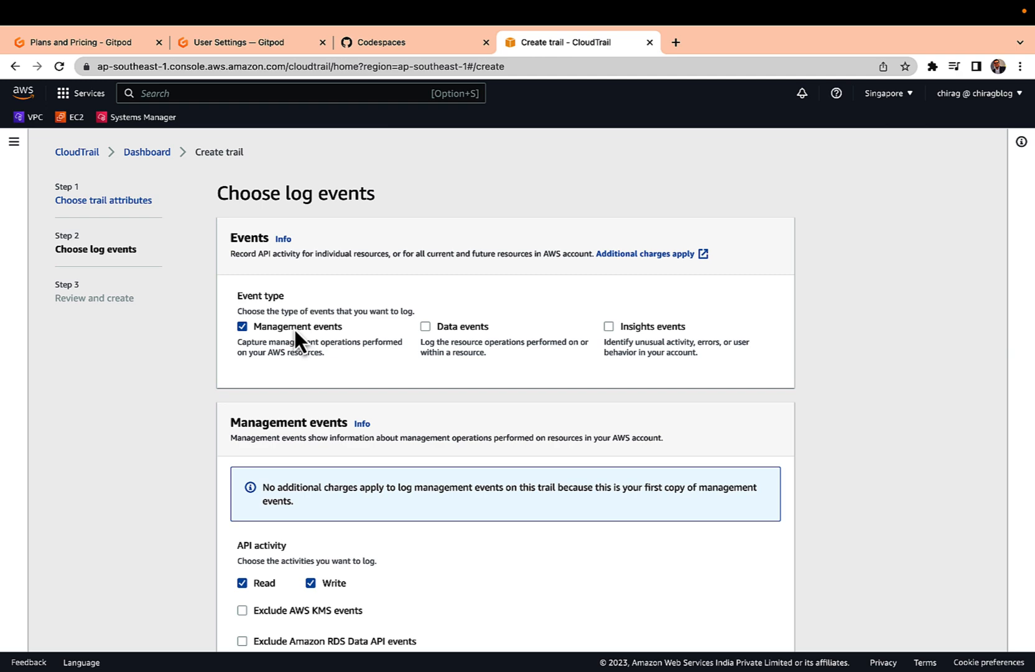
- Enable Data events and look through its settings
{"action": "scroll", "scroll_direction": "down", "scroll_amount": 3}
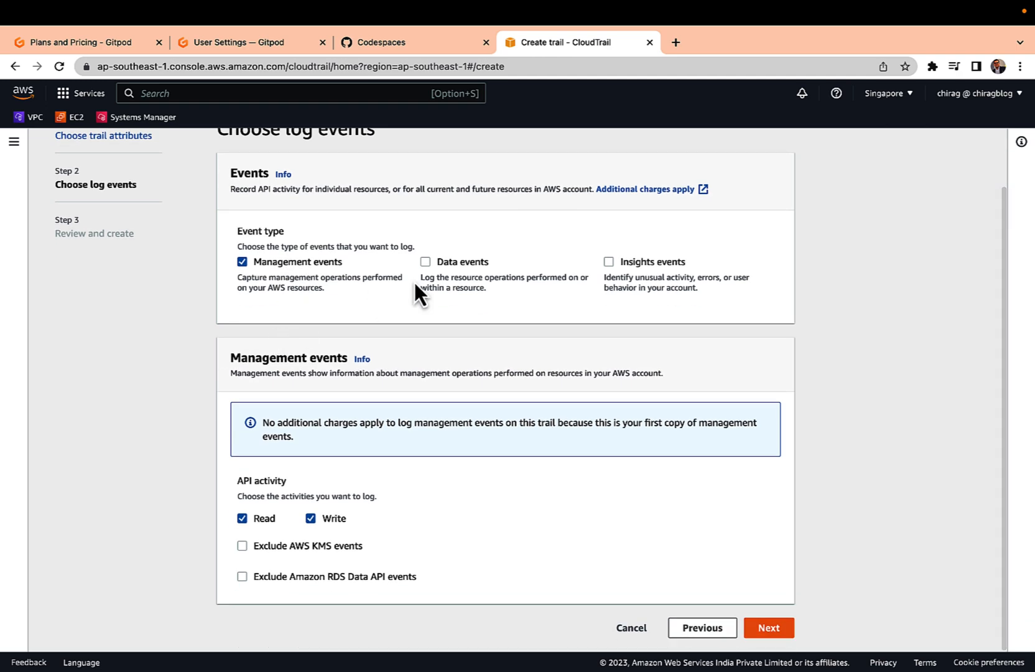
{"action": "mouse_move", "coordinate": [439, 287]}
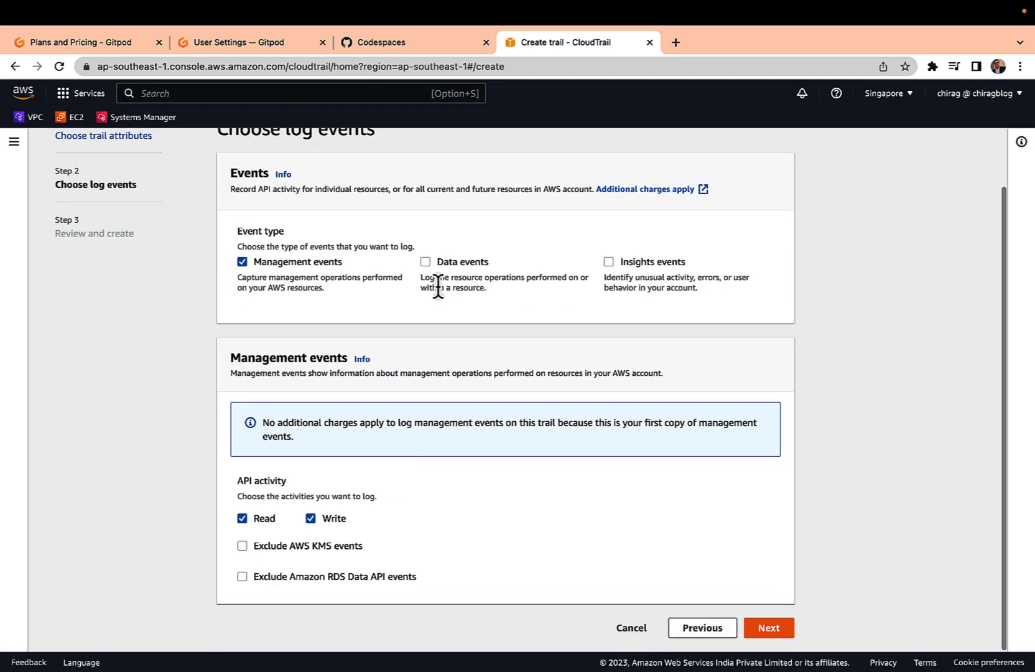
{"action": "left_click", "coordinate": [425, 262]}
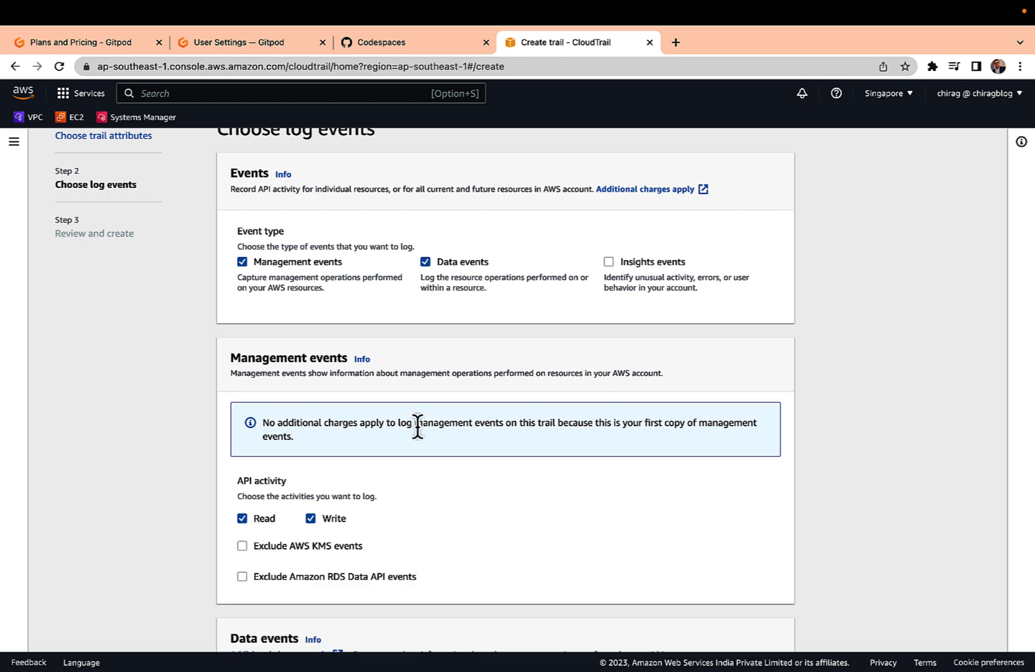
{"action": "scroll", "scroll_direction": "down", "scroll_amount": 3}
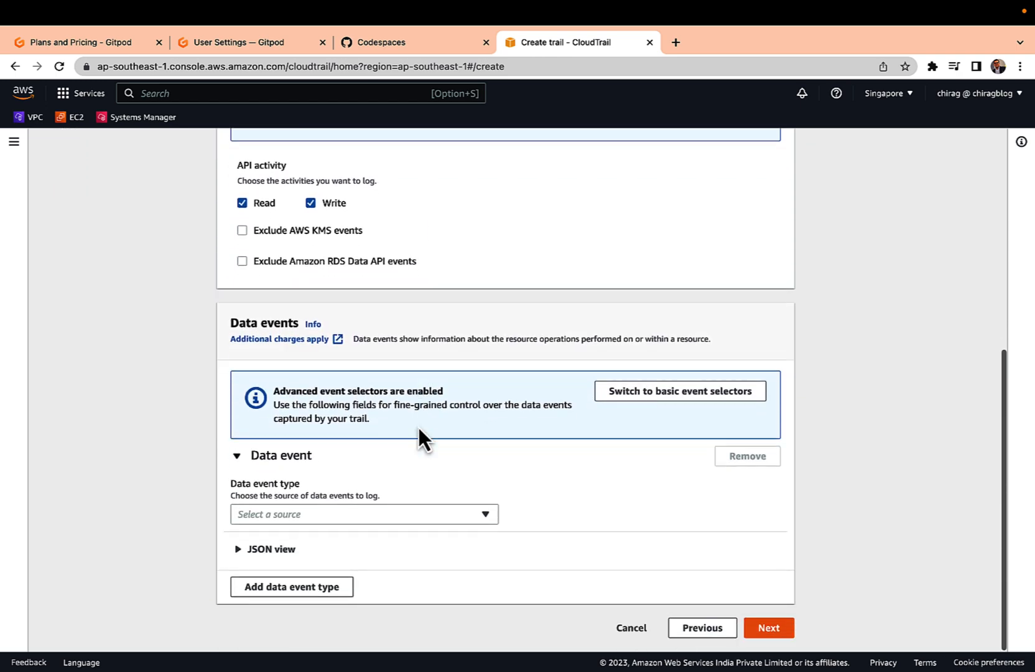
{"action": "left_click", "coordinate": [363, 514]}
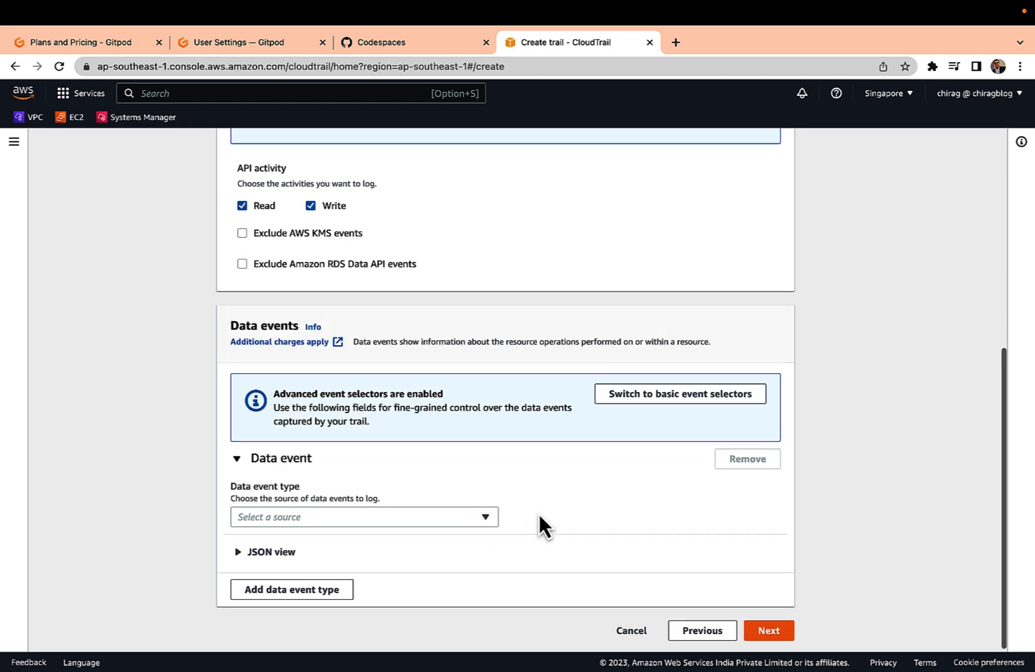
{"action": "scroll", "scroll_direction": "up", "scroll_amount": 3}
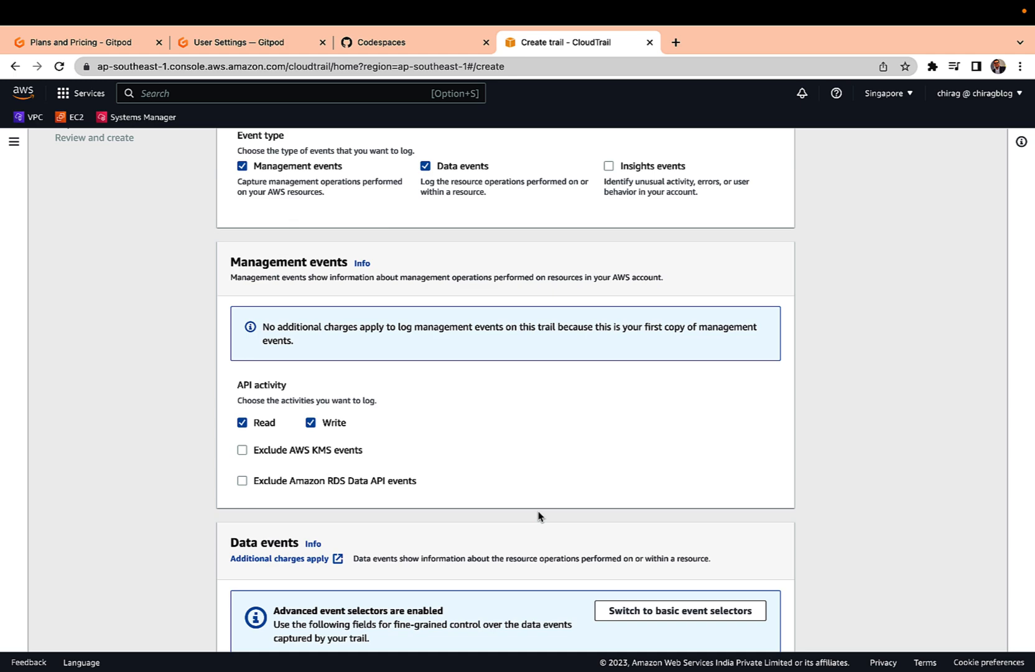
- Turn Data events back off, keeping only management events, and continue to the review step
{"action": "scroll", "scroll_direction": "down", "scroll_amount": 3}
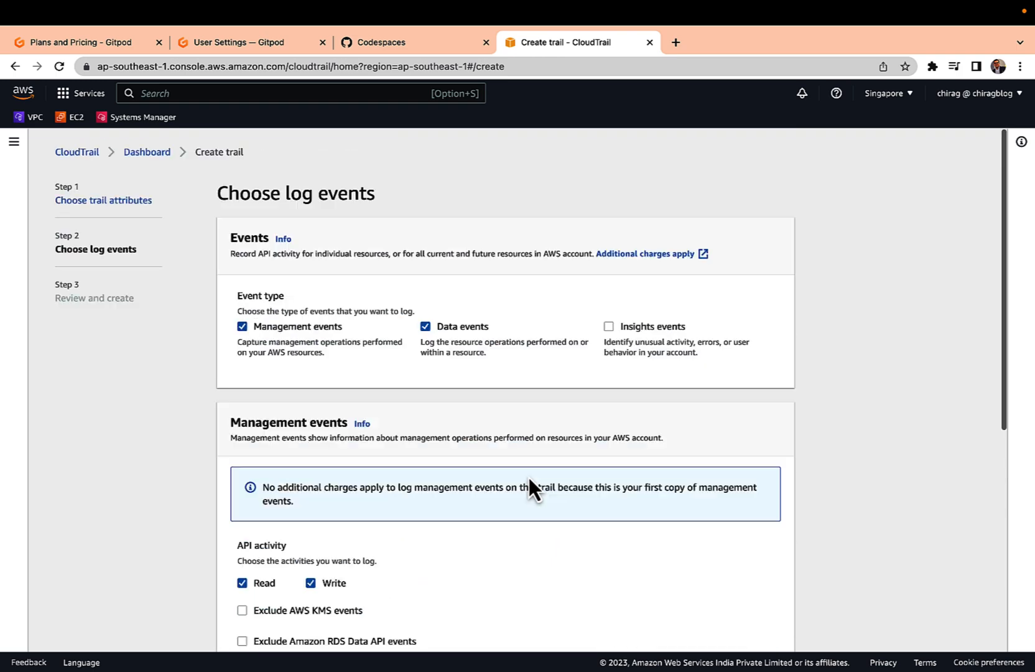
{"action": "left_click", "coordinate": [425, 326]}
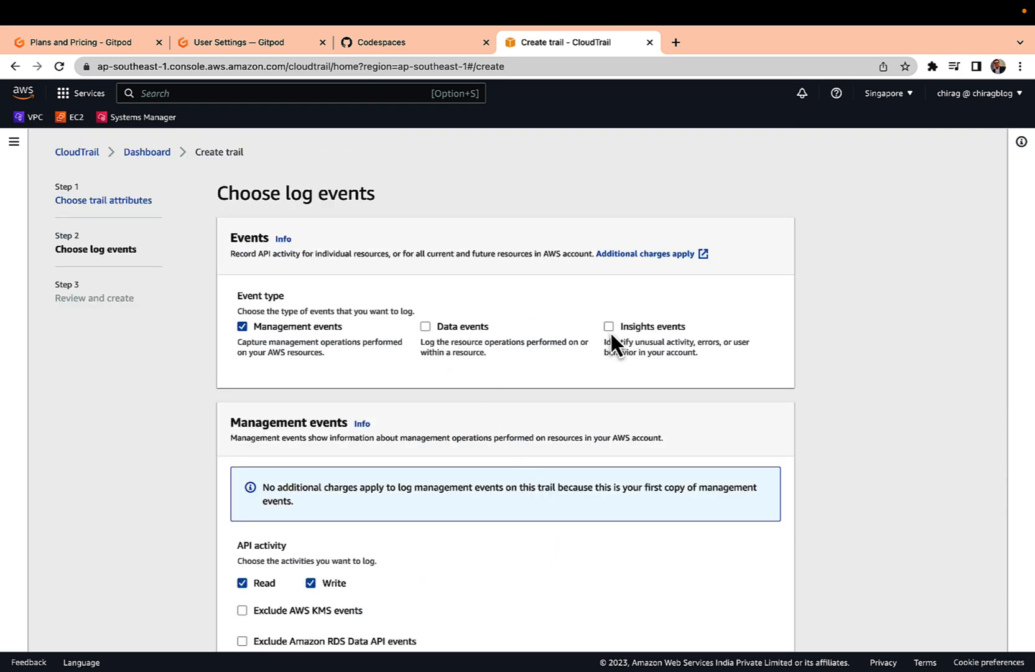
{"action": "scroll", "scroll_direction": "down", "scroll_amount": 3}
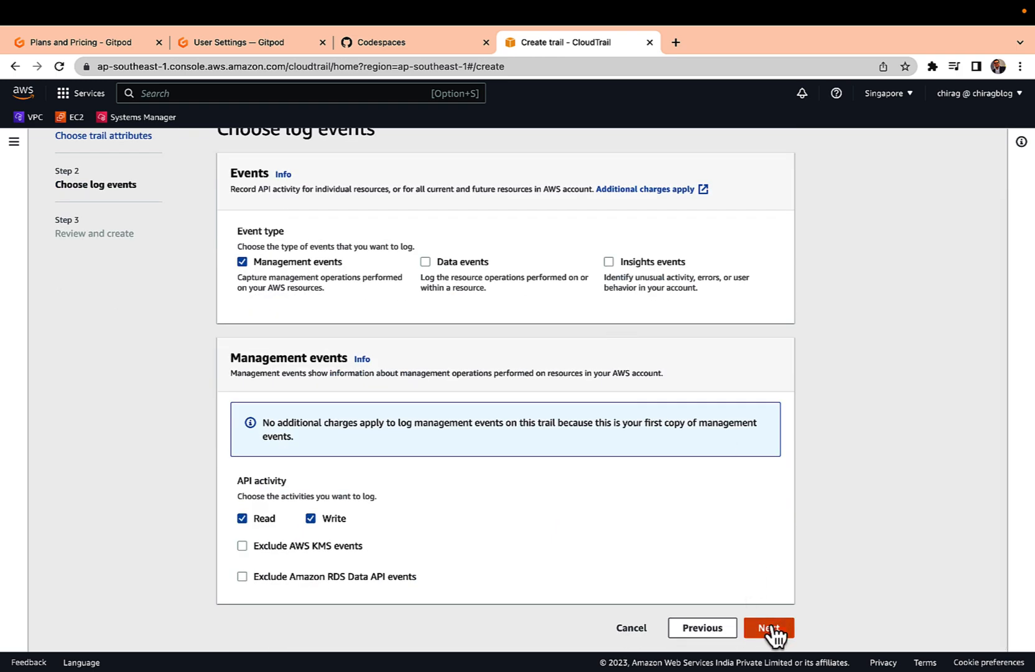
{"action": "left_click", "coordinate": [769, 628]}
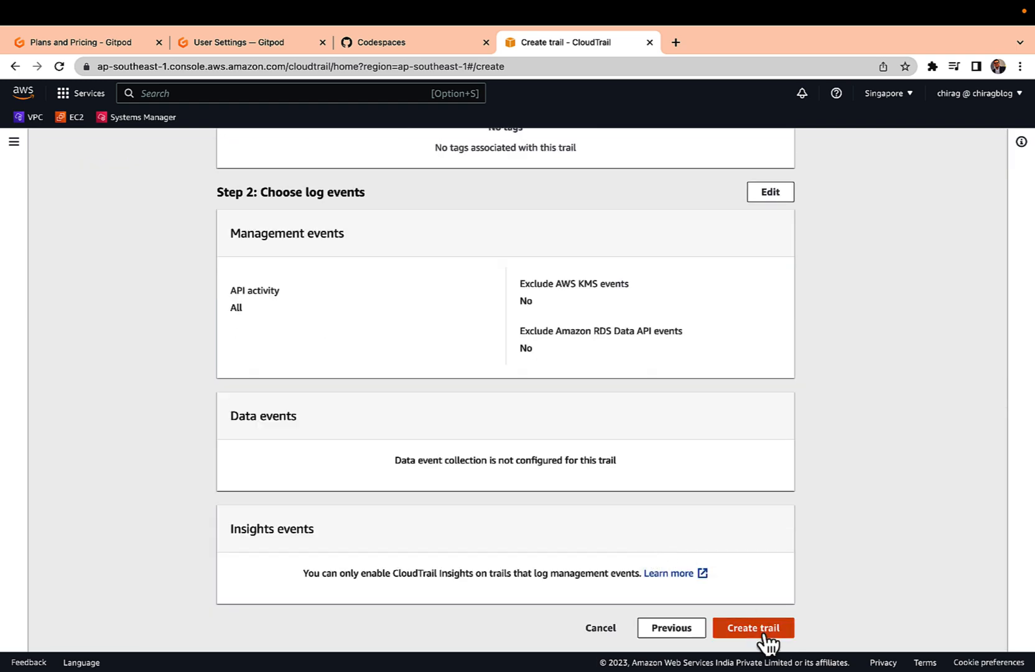
- Create the aws_bootcamp trail (multi-region, logging to S3) and go to the CloudTrail event history
{"action": "left_click", "coordinate": [753, 627]}
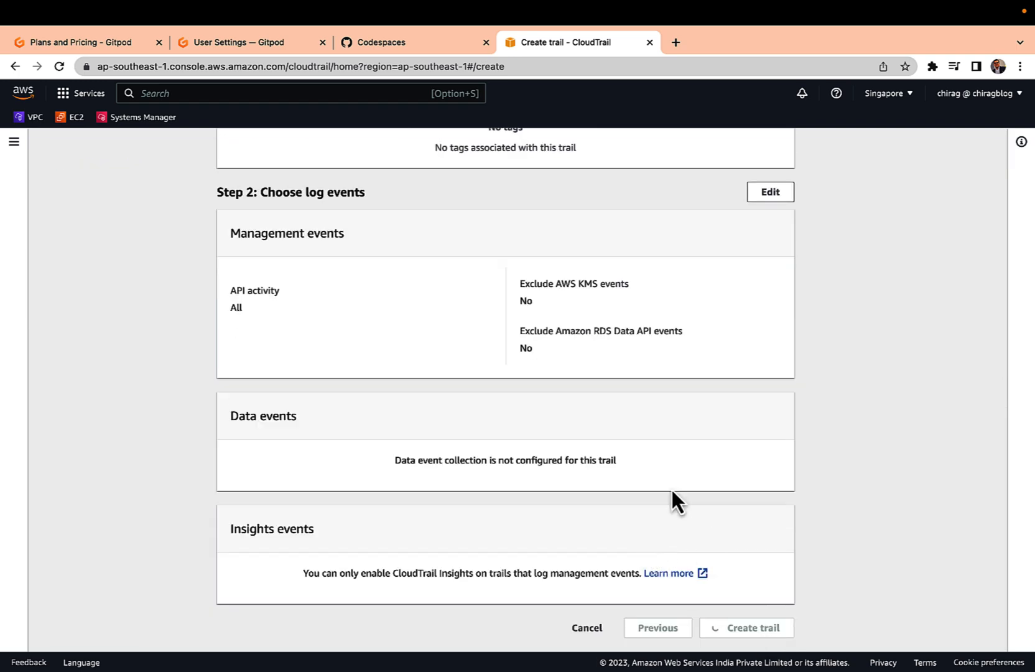
{"action": "left_click", "coordinate": [746, 628]}
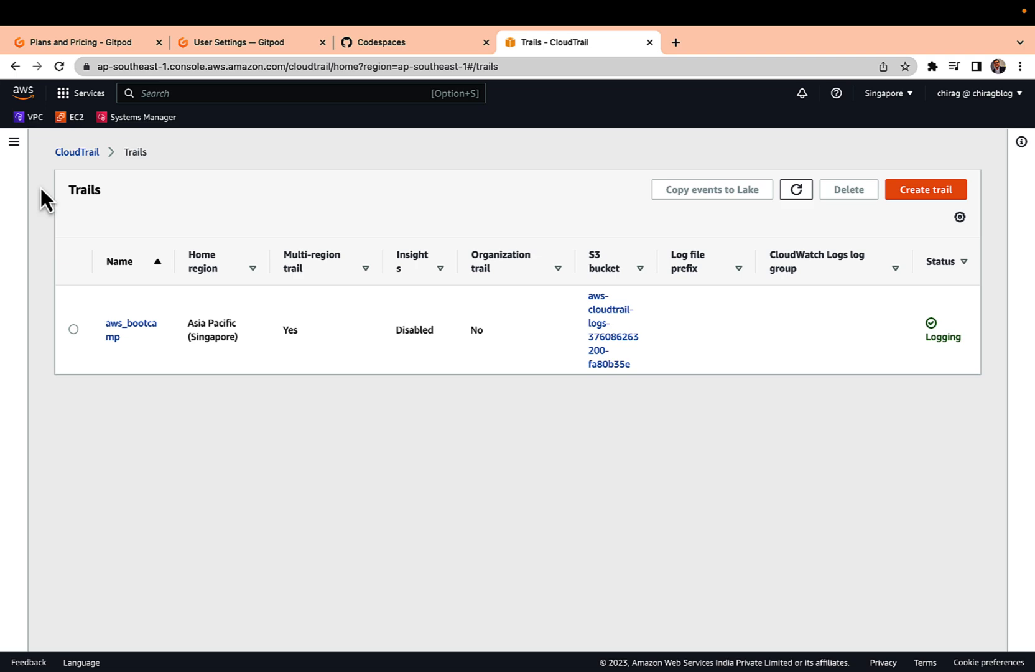
{"action": "left_click", "coordinate": [14, 140]}
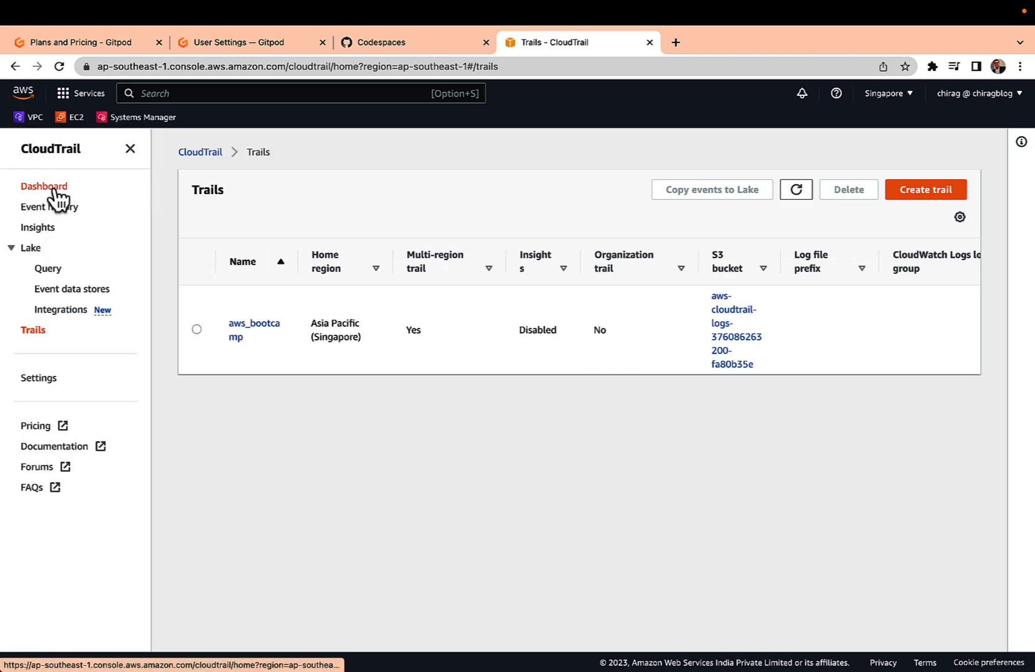
{"action": "left_click", "coordinate": [51, 207]}
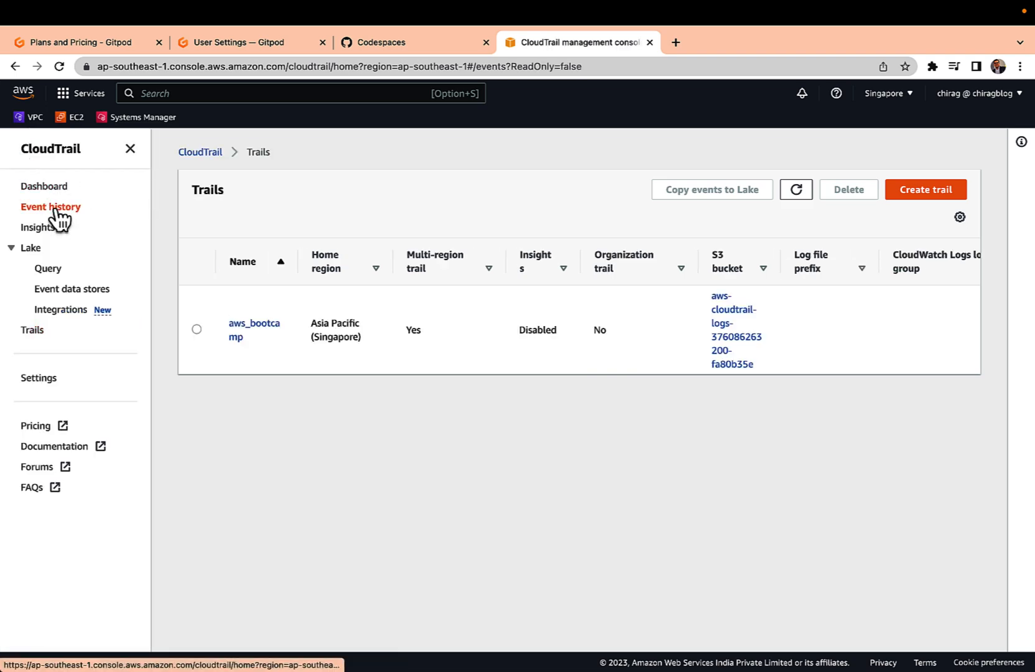